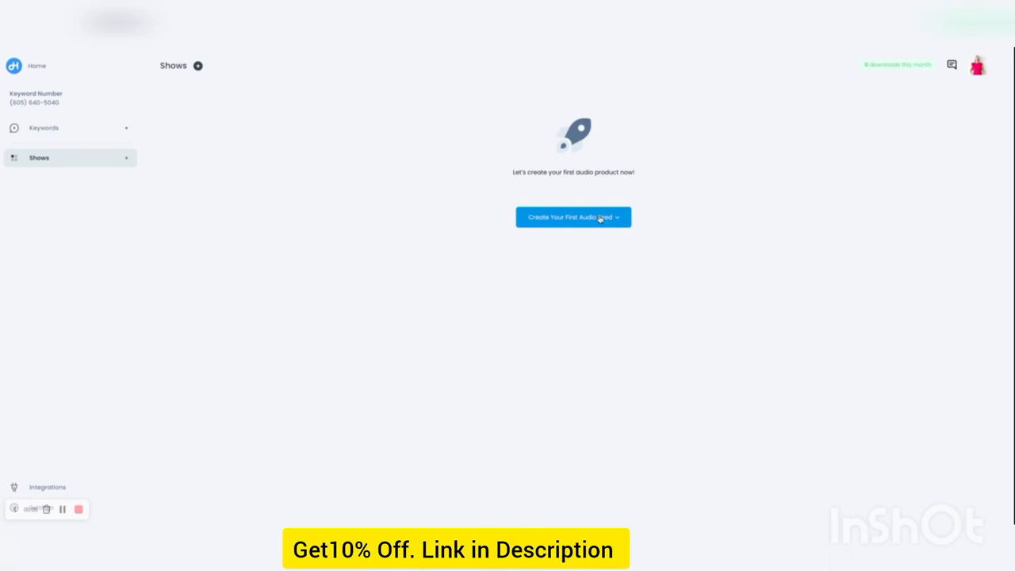
- Expand Create Your First Audio Feed to show the YouTube, RSS and from-scratch options
click(572, 217)
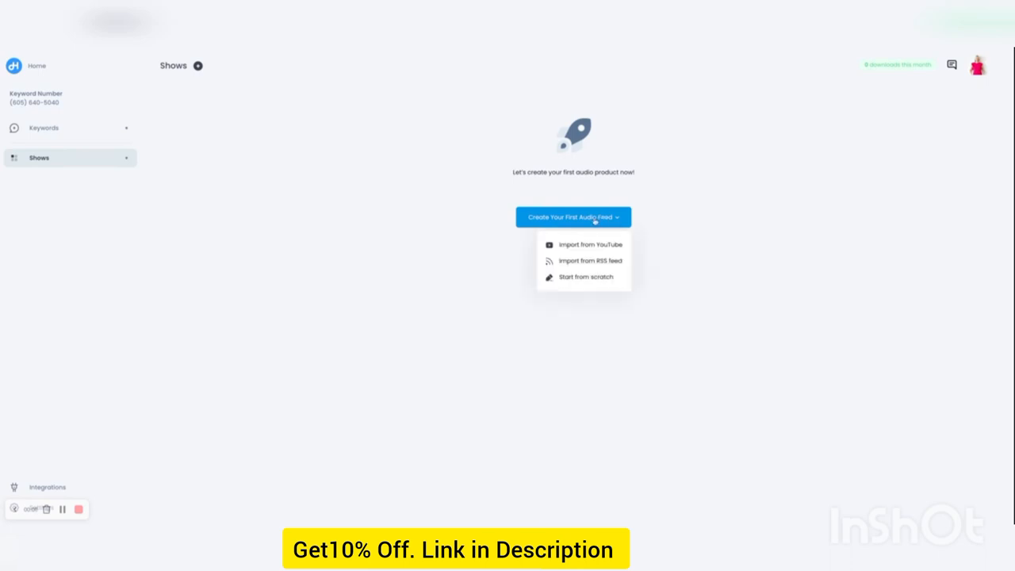
mouse_move(575, 282)
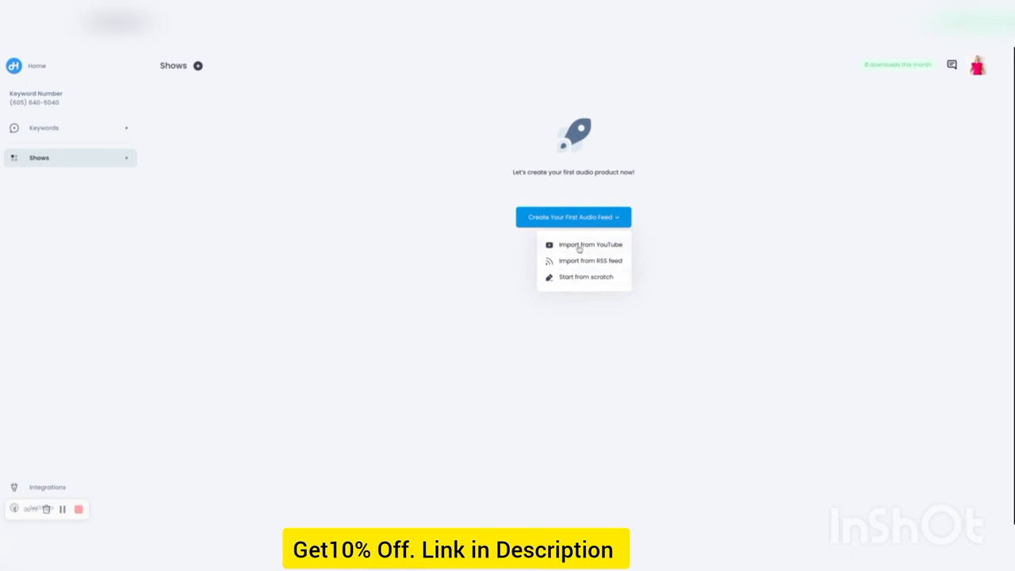
mouse_move(579, 267)
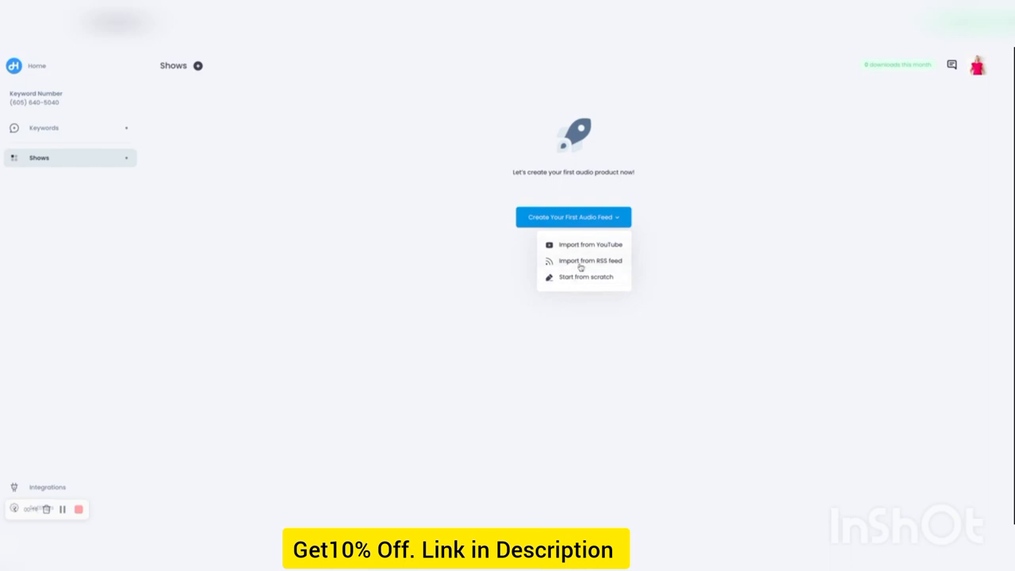
mouse_move(578, 277)
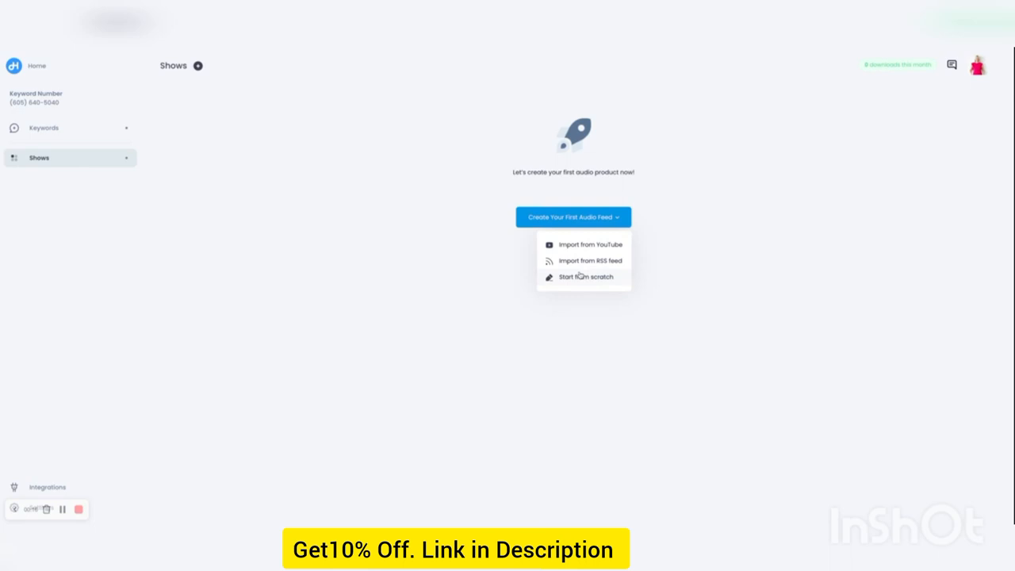
- Start a show from scratch titled 'Snoop Dogs Secrets' with creator 'Snoop Dog'
click(585, 277)
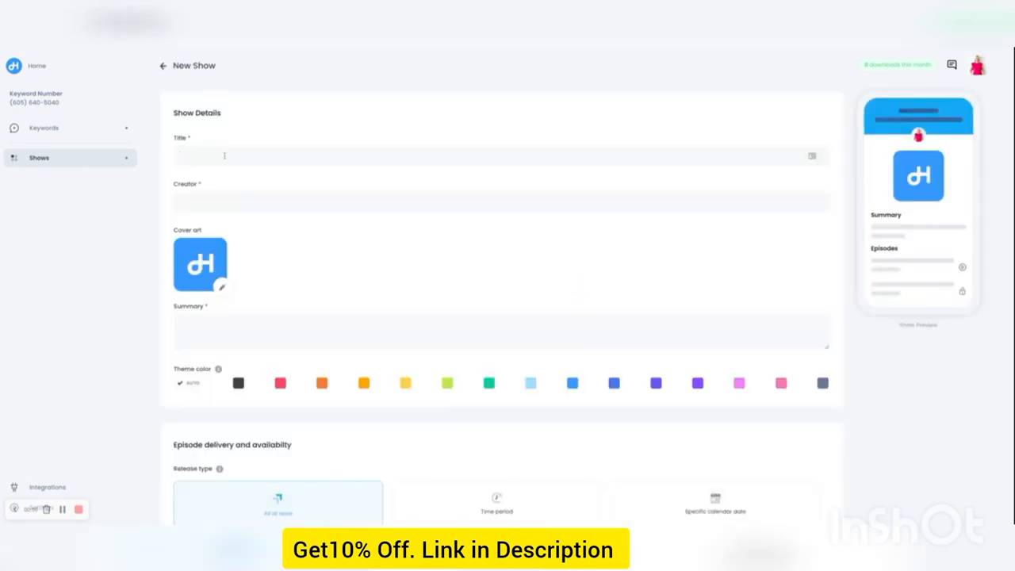
text(Snoo)
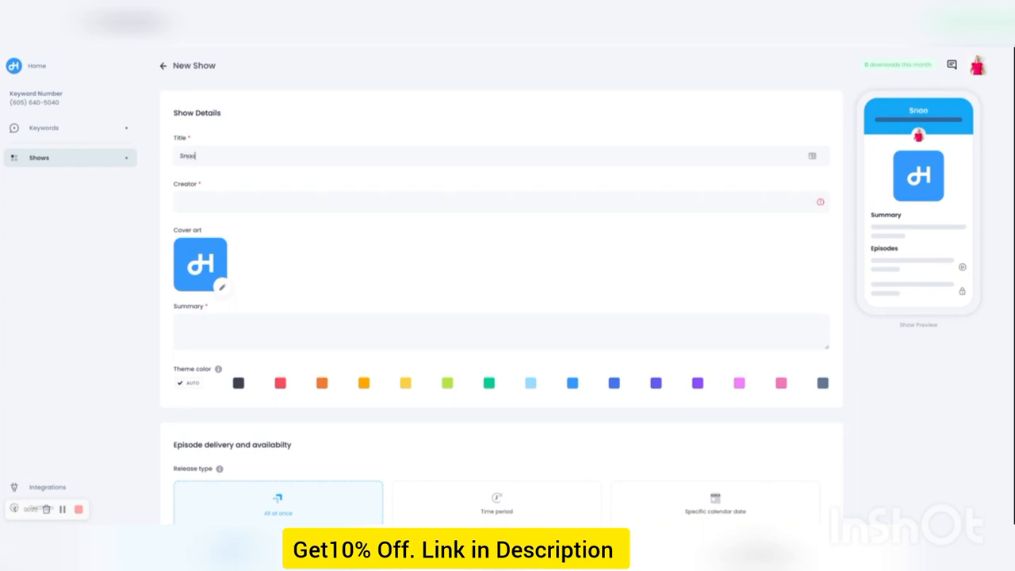
text(Snoop Dogs Secrets)
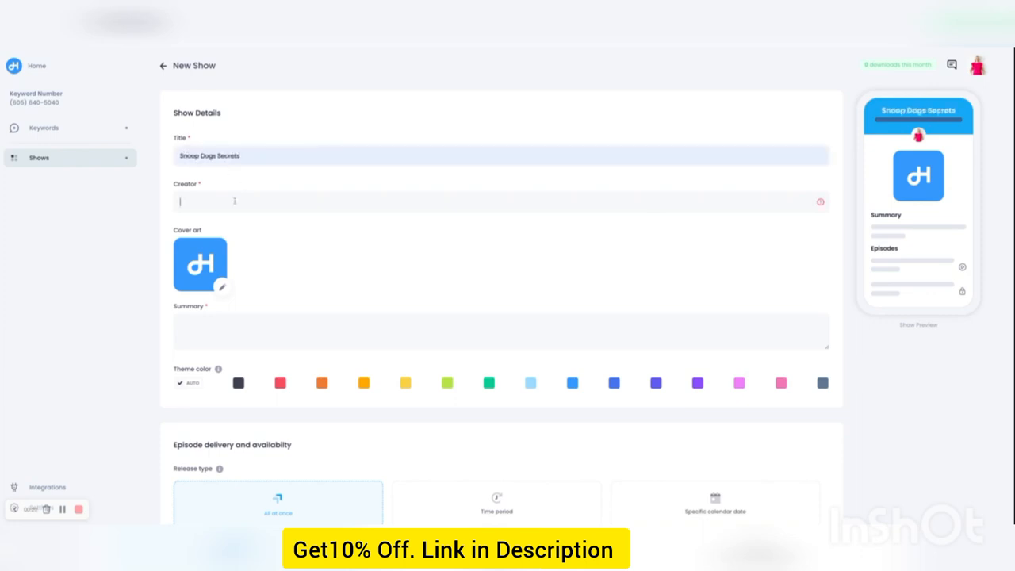
text(Snoop Dog)
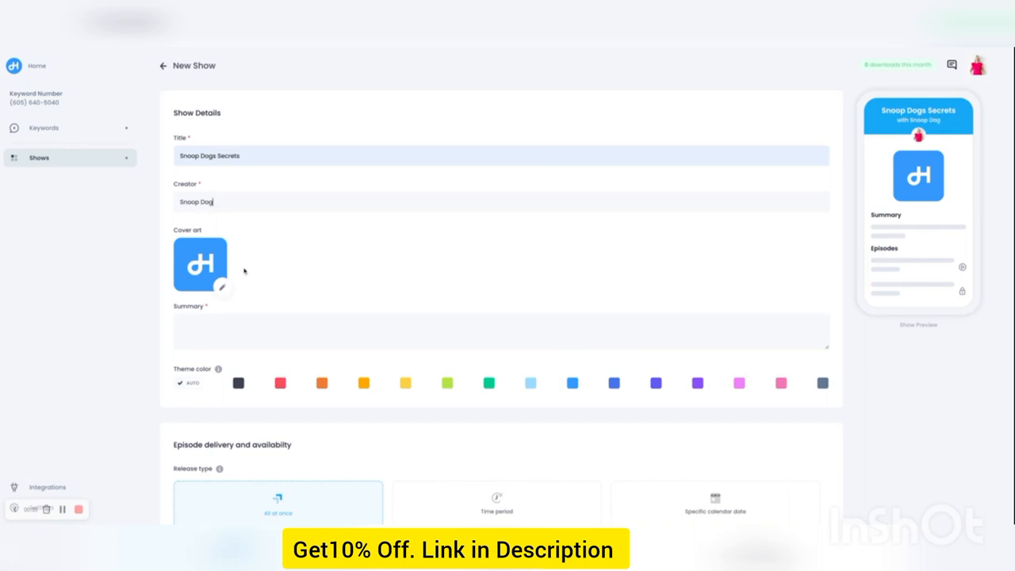
- Choose a purple cover colour and upload an astronaut image as the show's cover art
click(222, 286)
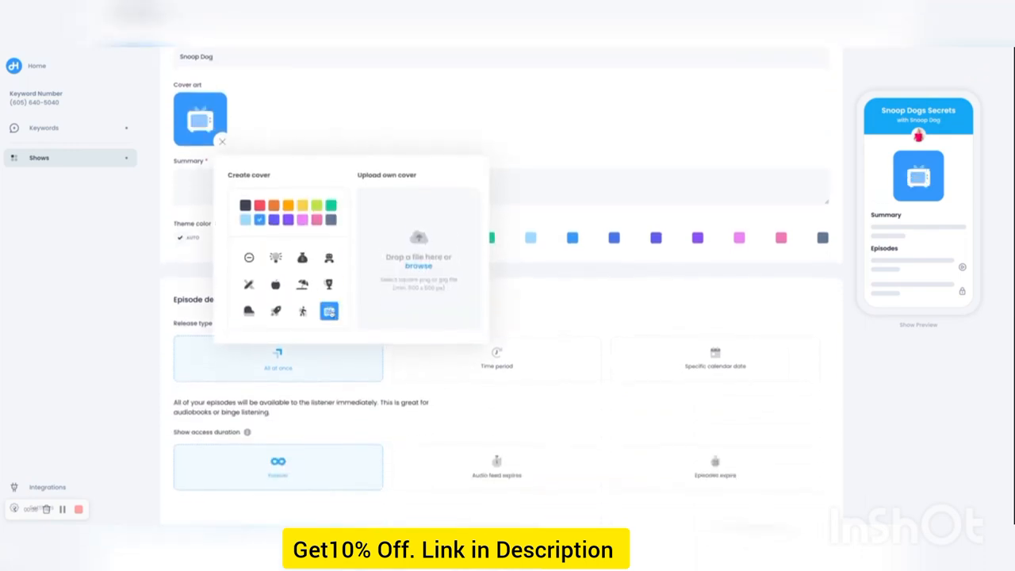
click(288, 219)
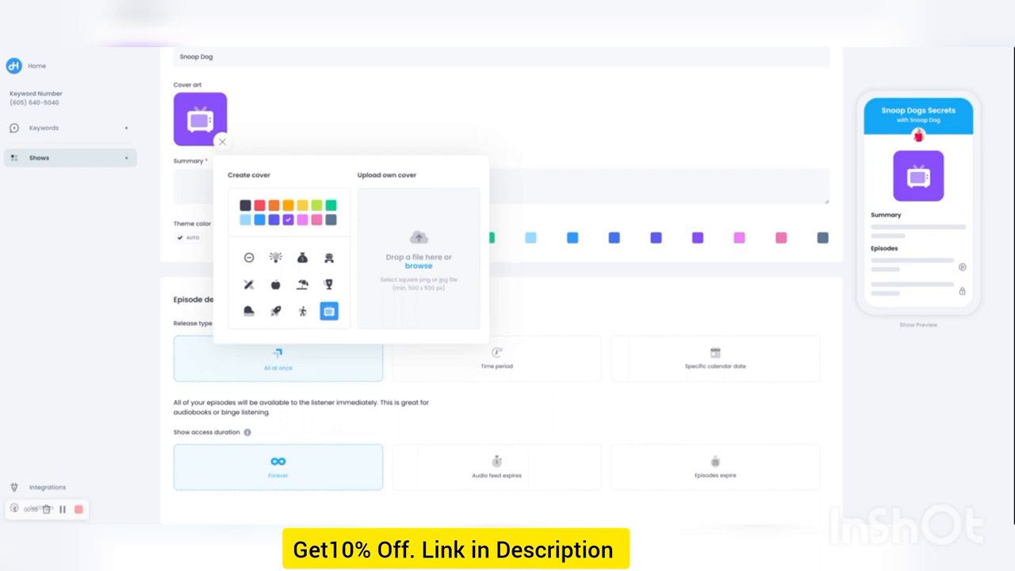
click(419, 262)
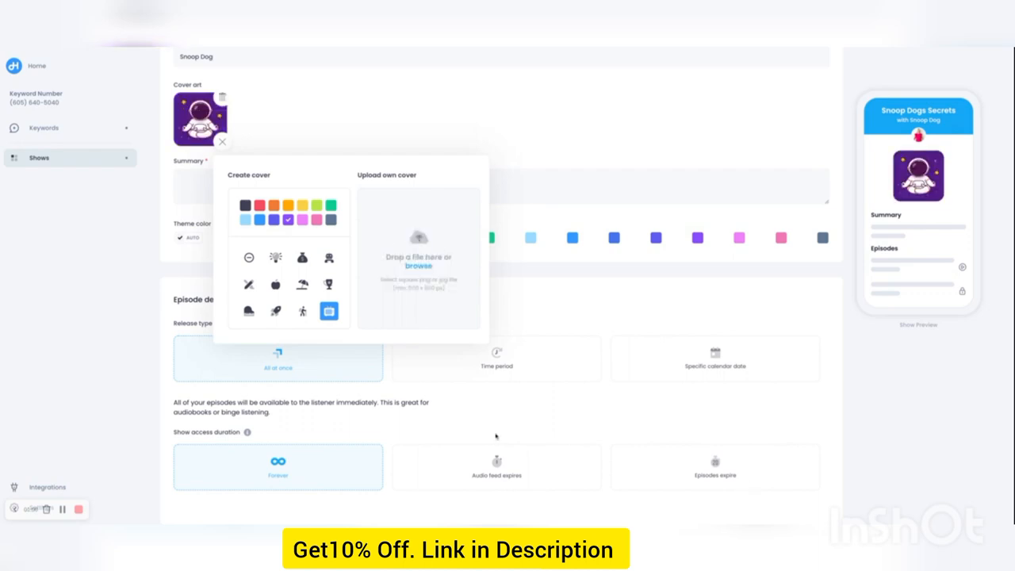
mouse_move(457, 413)
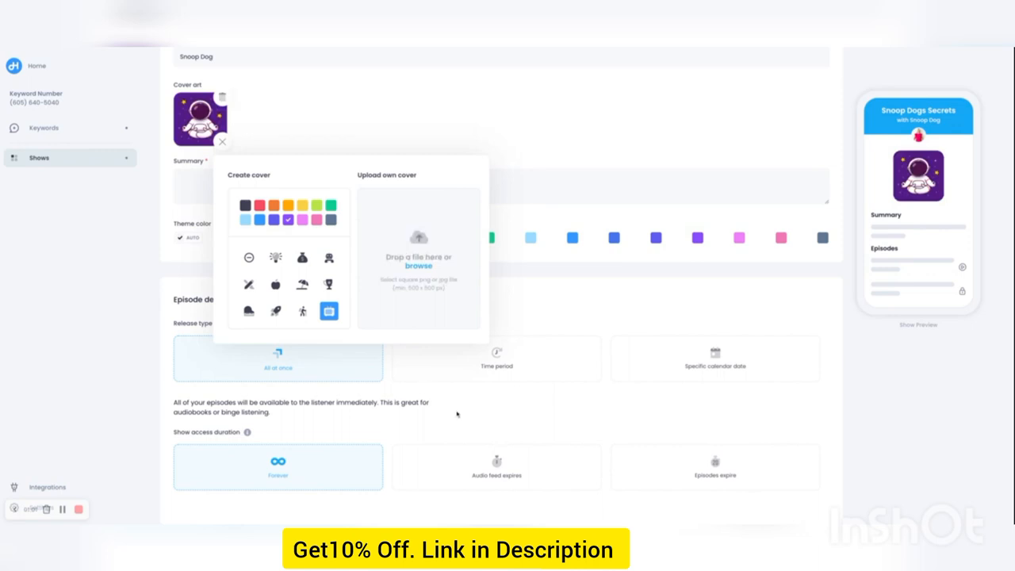
mouse_move(222, 150)
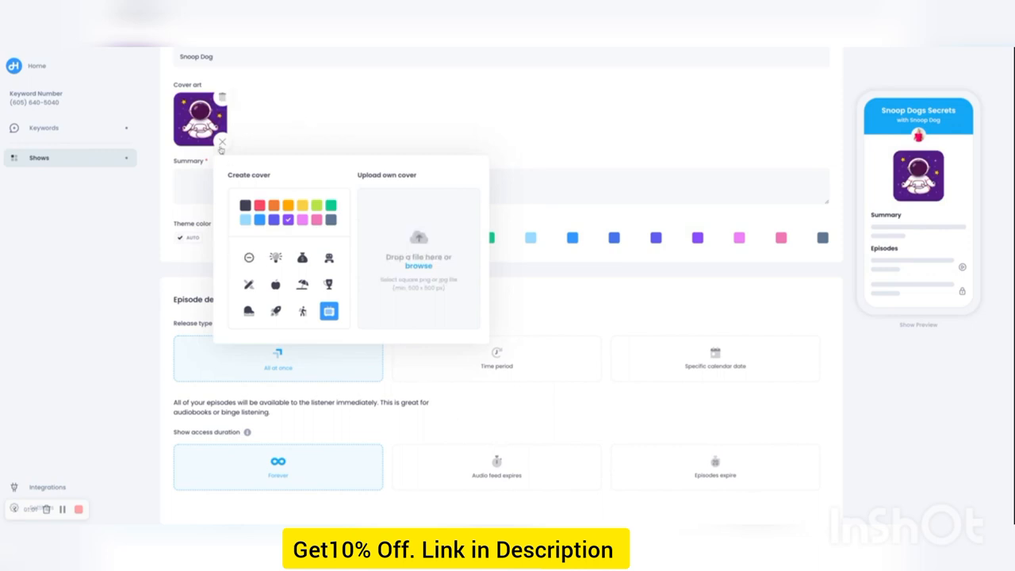
- Close the cover editor, try green and purple theme colours, then return to AUTO
click(222, 141)
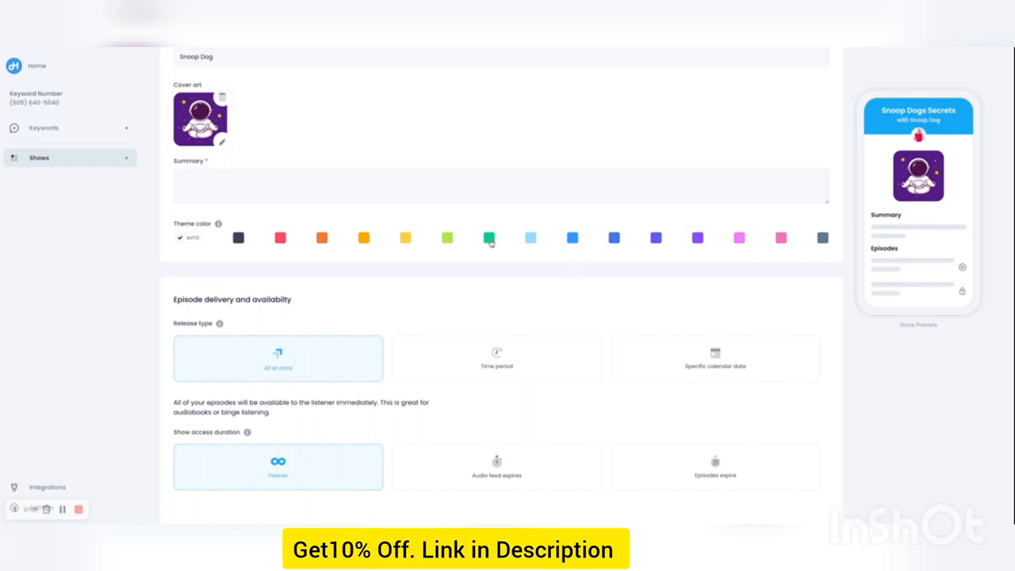
click(488, 238)
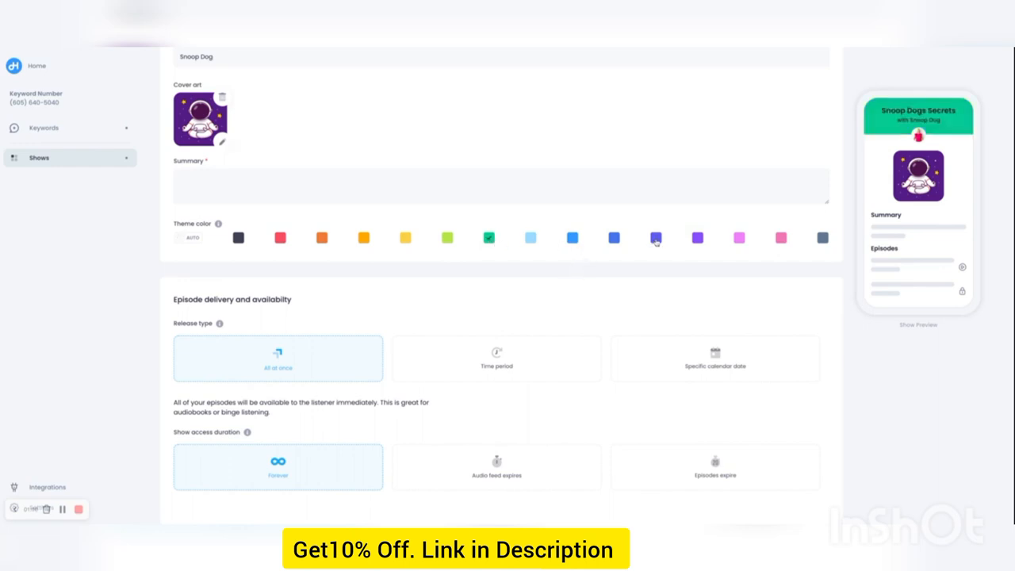
click(656, 238)
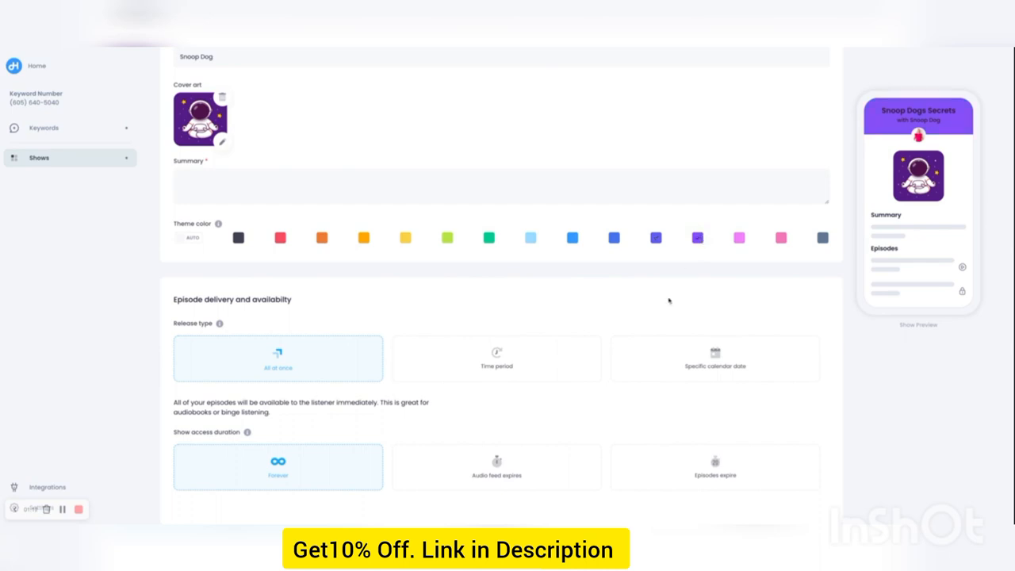
click(488, 238)
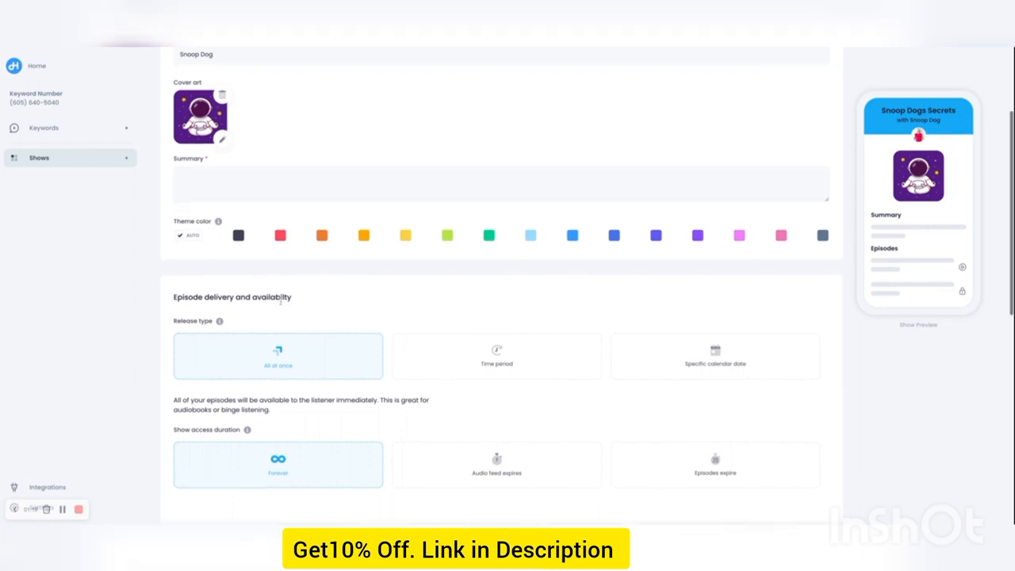
scroll(down, 3)
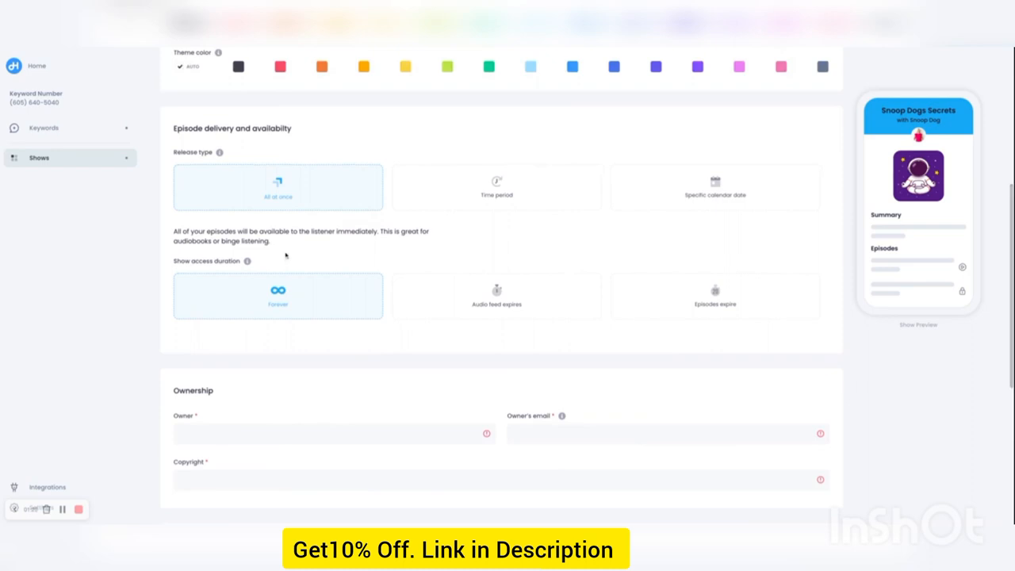
mouse_move(258, 193)
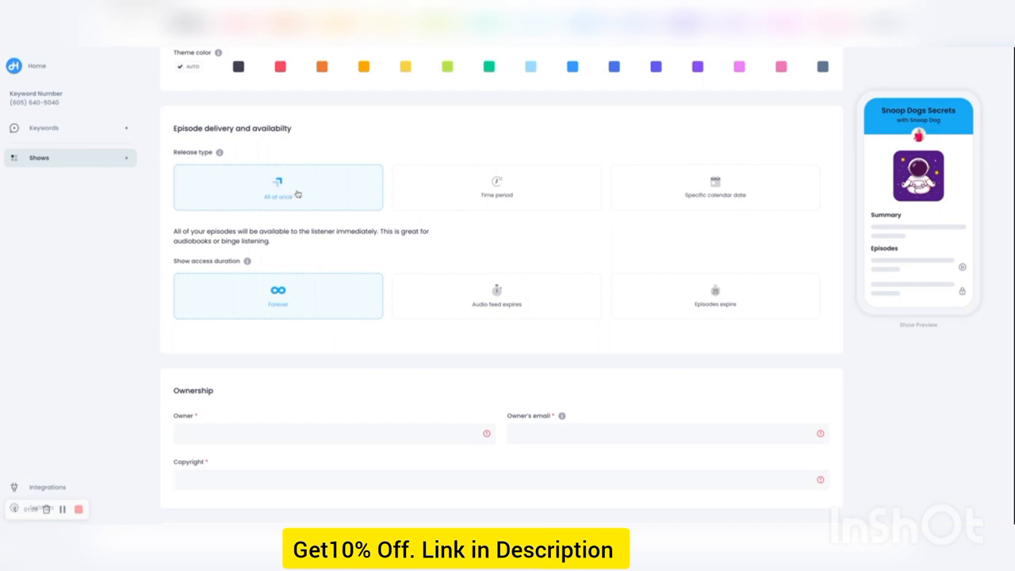
click(496, 187)
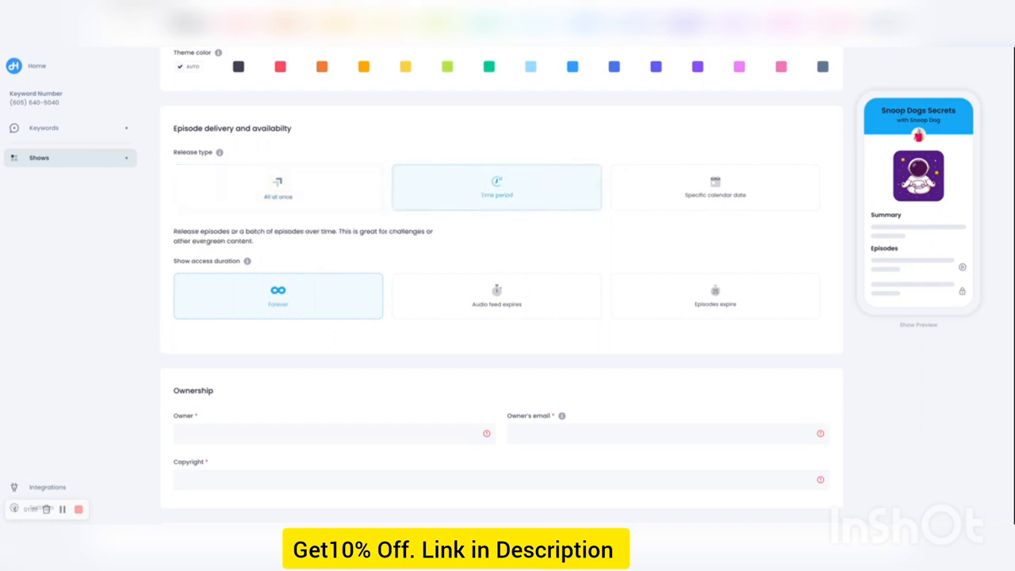
click(715, 188)
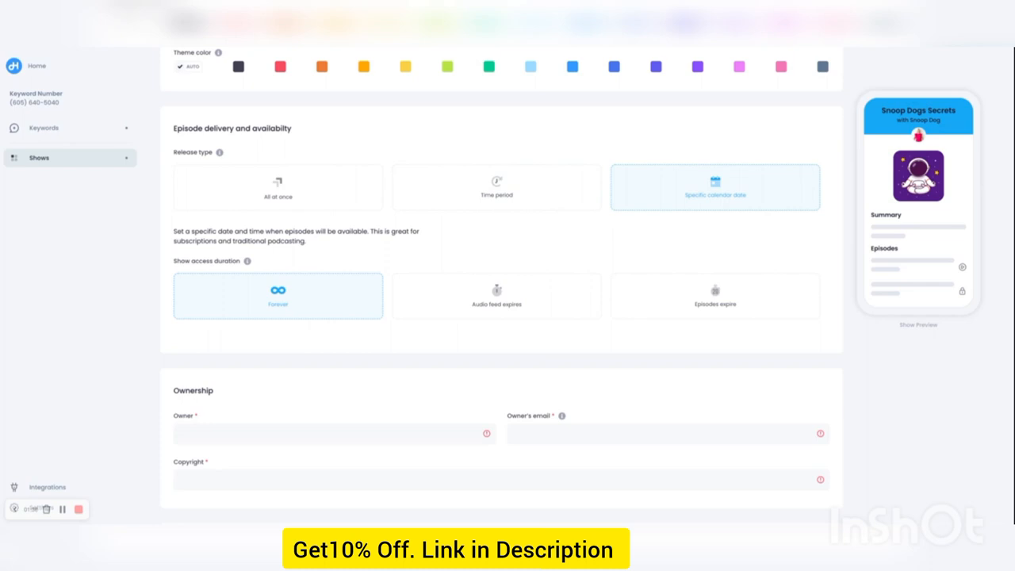
mouse_move(334, 318)
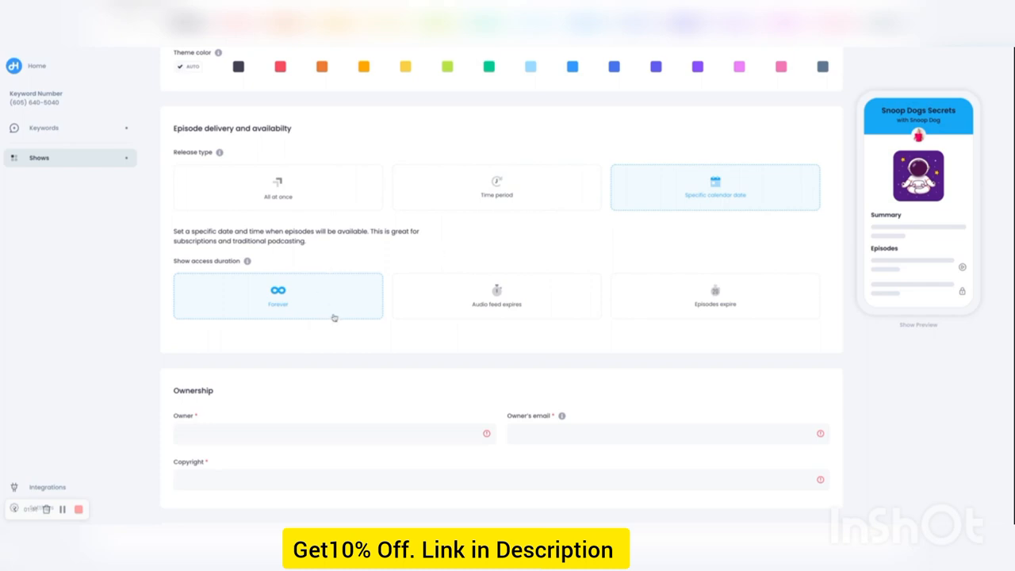
mouse_move(481, 317)
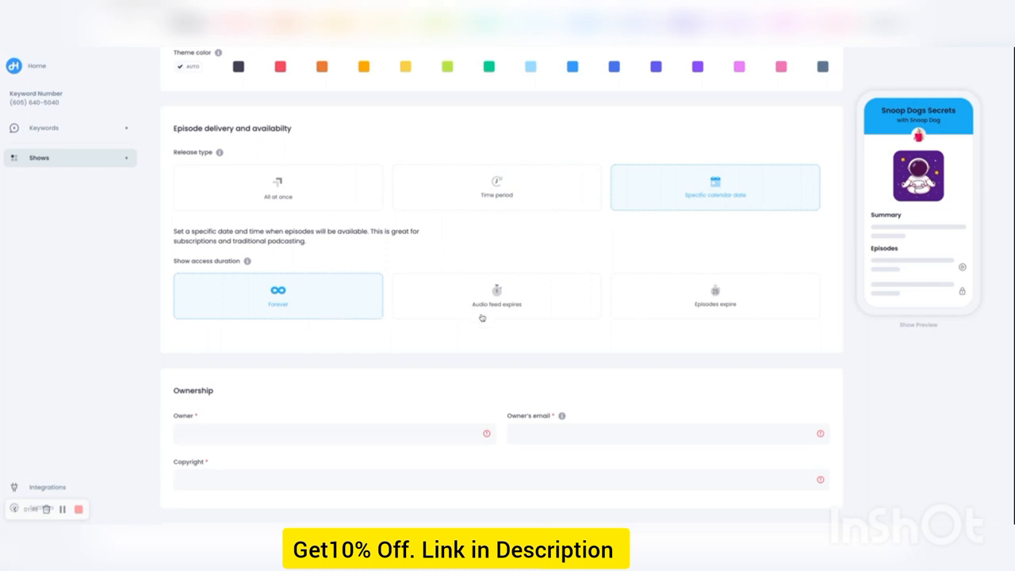
mouse_move(428, 317)
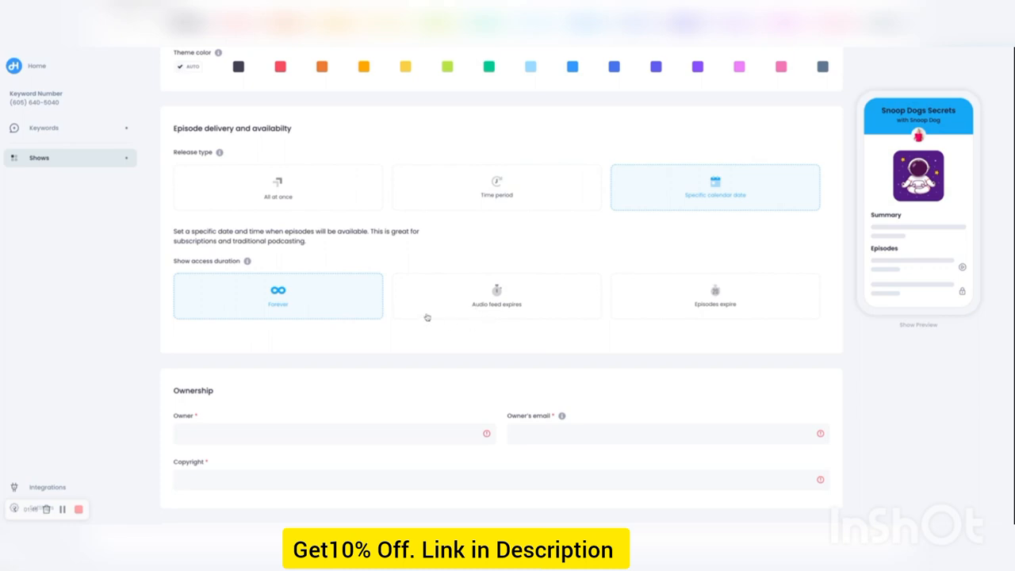
click(496, 296)
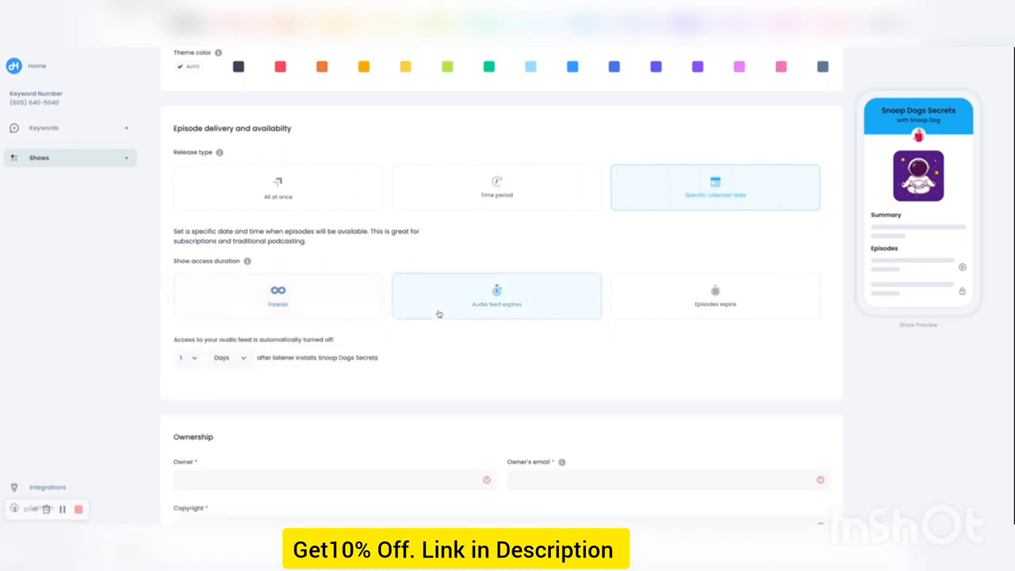
scroll(down, 3)
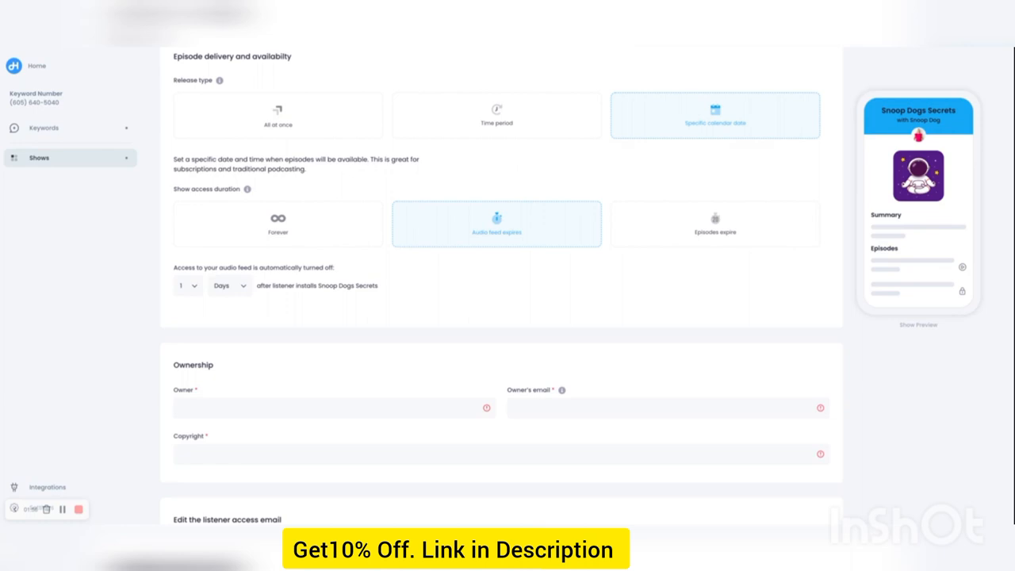
mouse_move(658, 244)
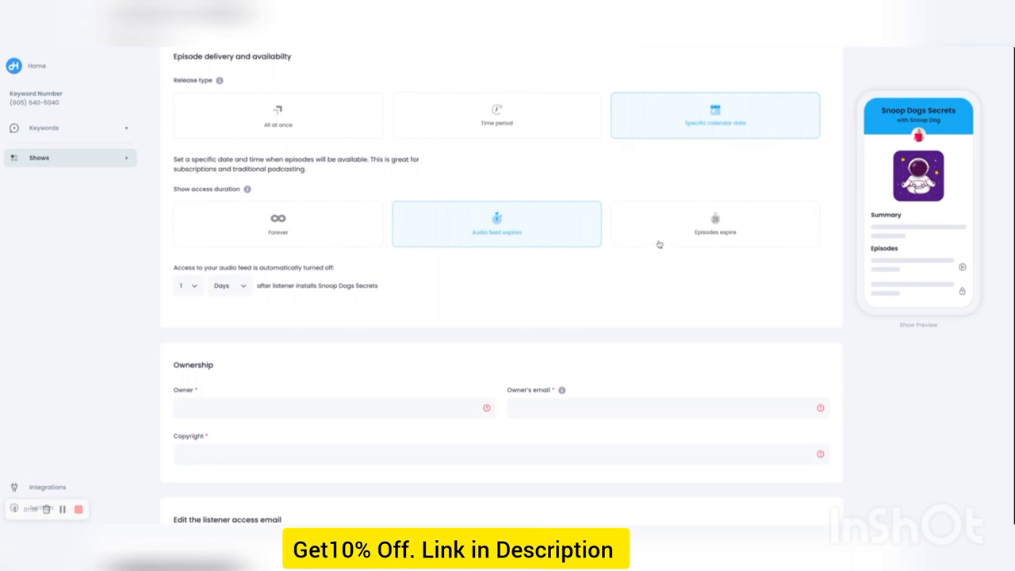
click(714, 224)
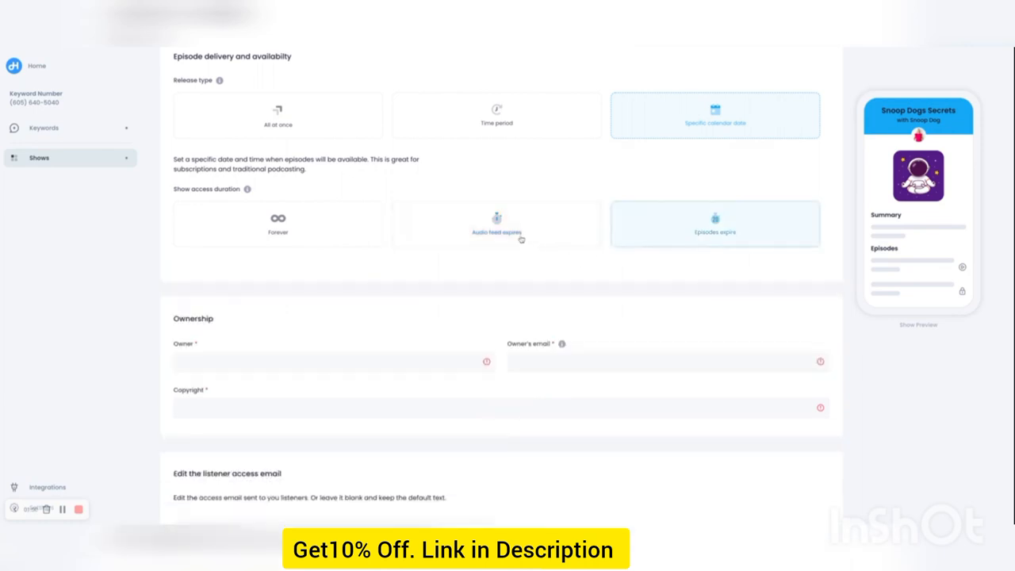
click(278, 115)
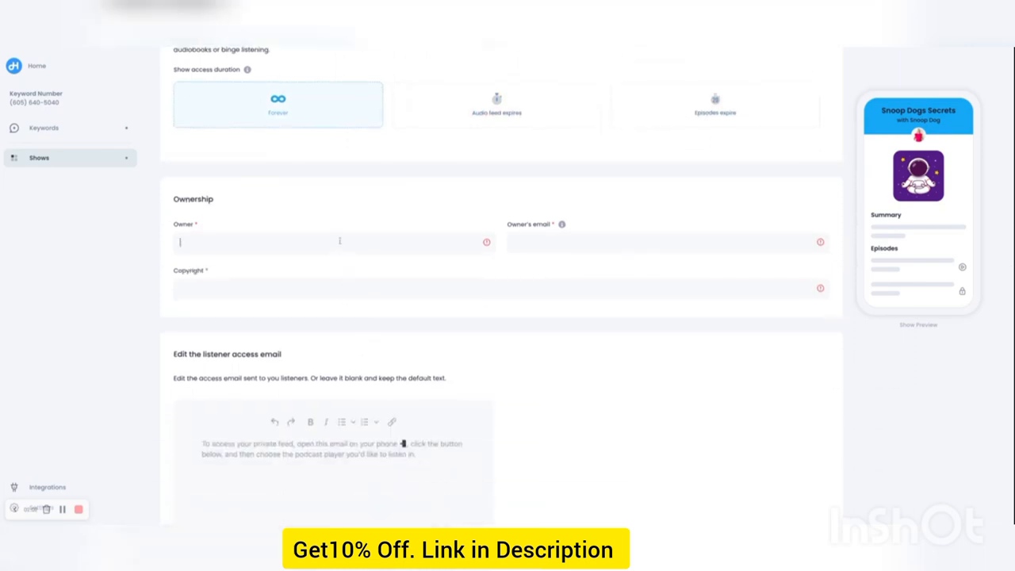
- Enter owner Snoop Dog, the owner's email and copyright 2021 Hiro LLC
text(Snoop Dog)
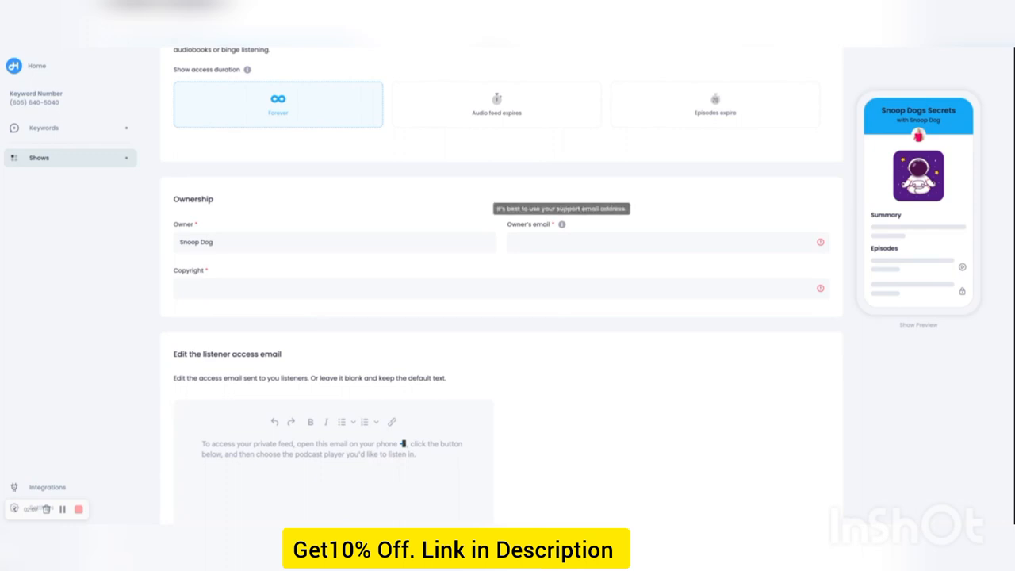
click(666, 244)
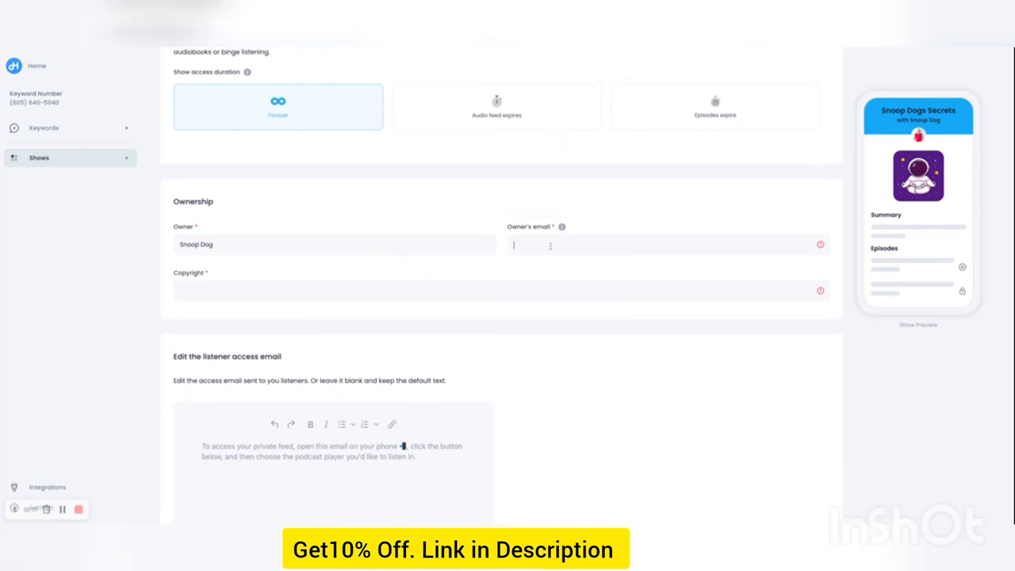
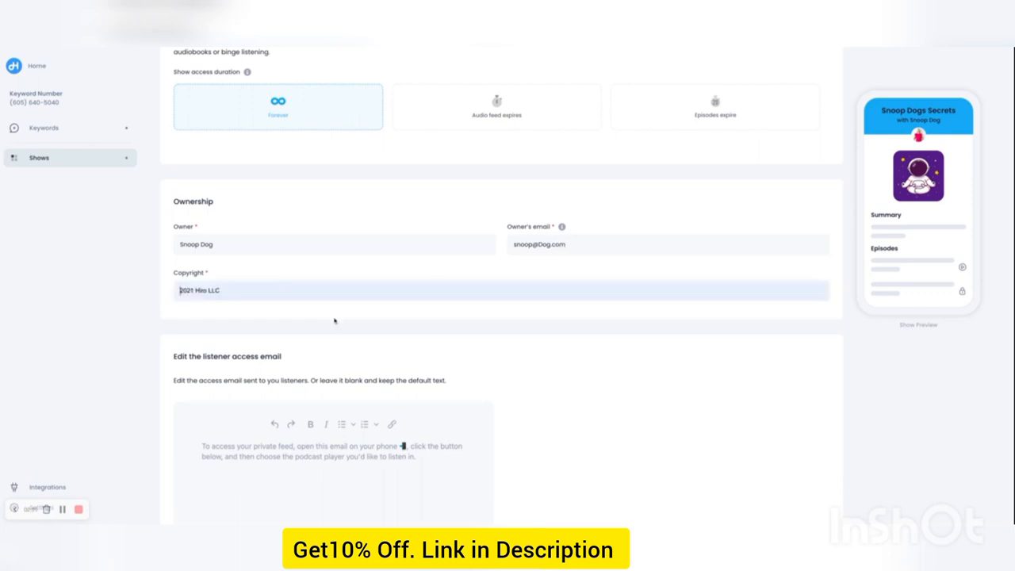
scroll(down, 3)
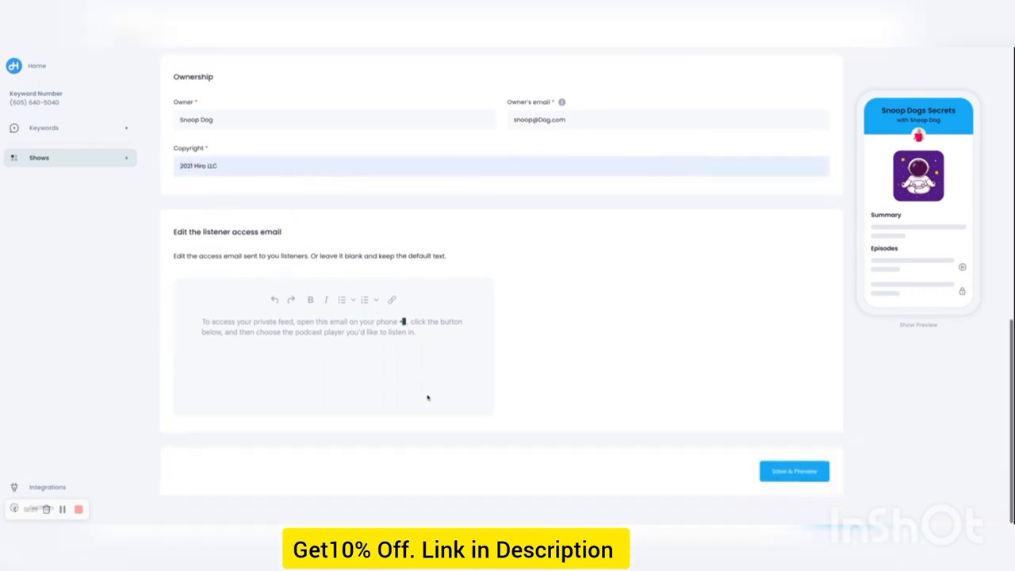
mouse_move(515, 361)
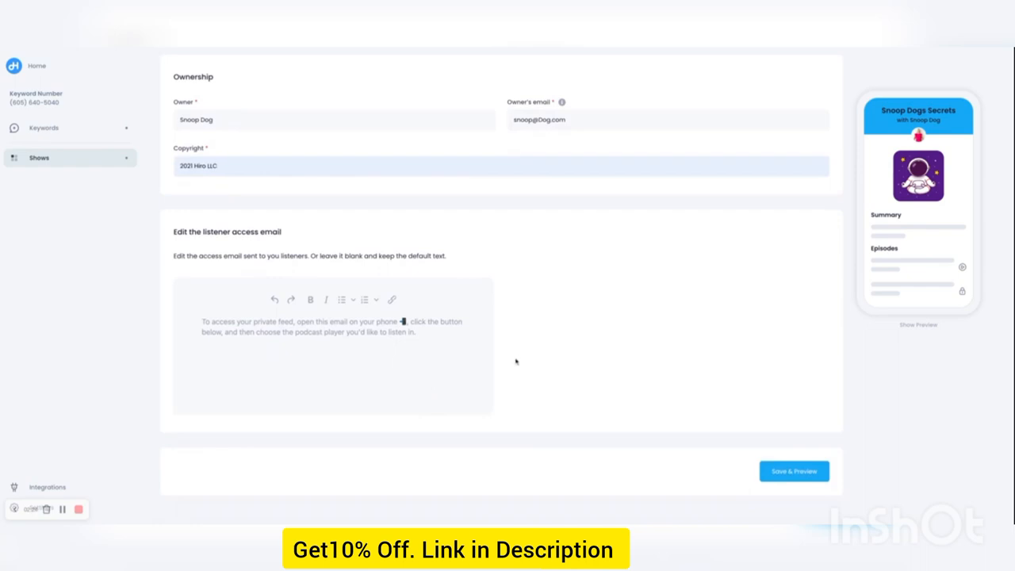
mouse_move(288, 356)
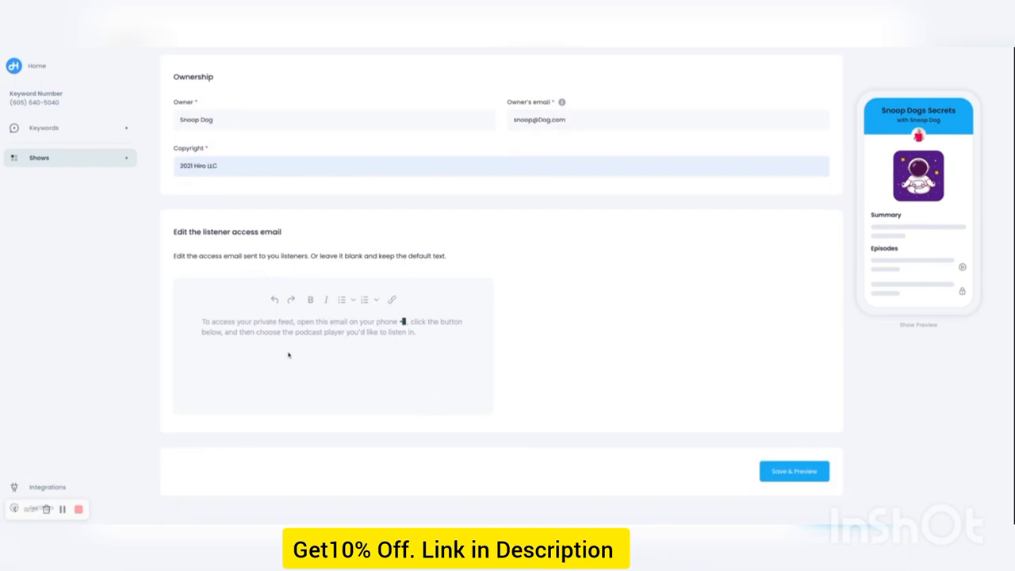
mouse_move(329, 351)
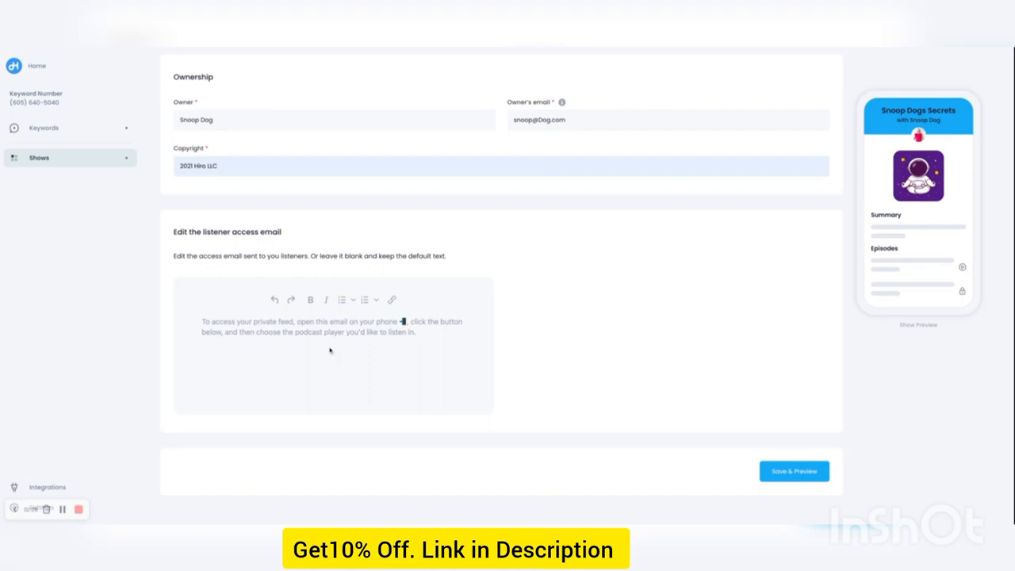
mouse_move(299, 343)
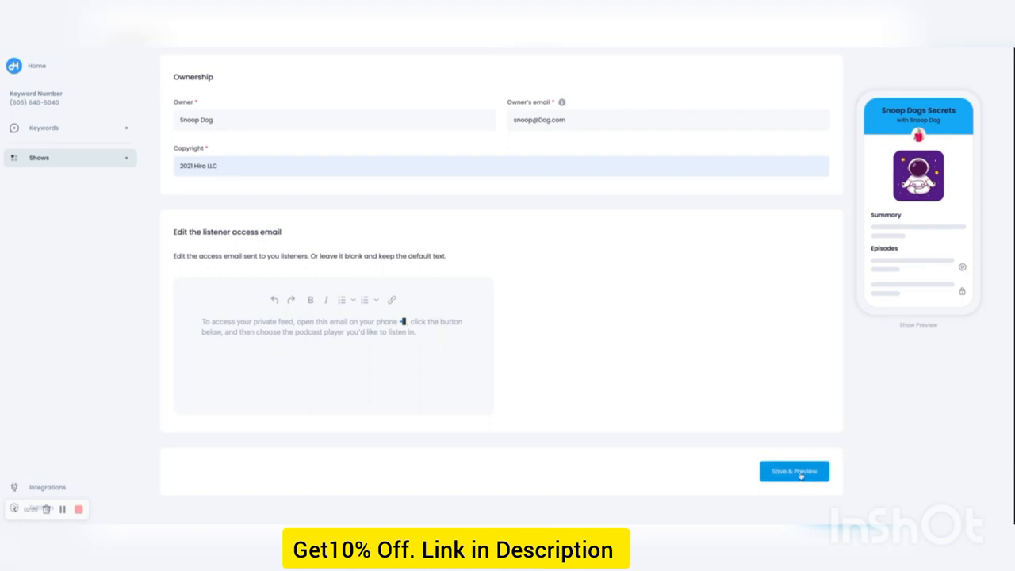
- Save and preview the show details, create the show, and upload episodes ep-1 to ep-5
click(794, 471)
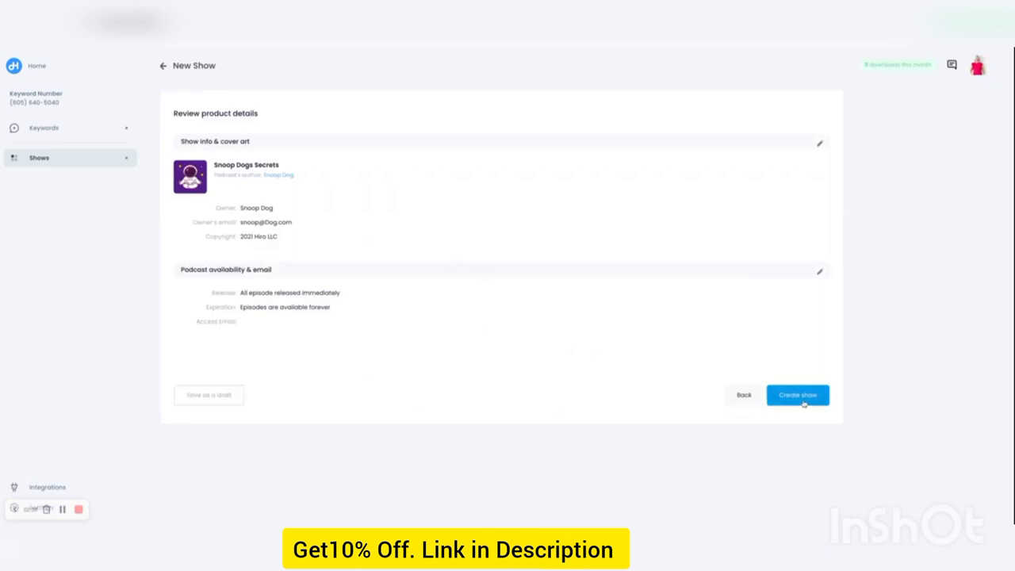
click(796, 395)
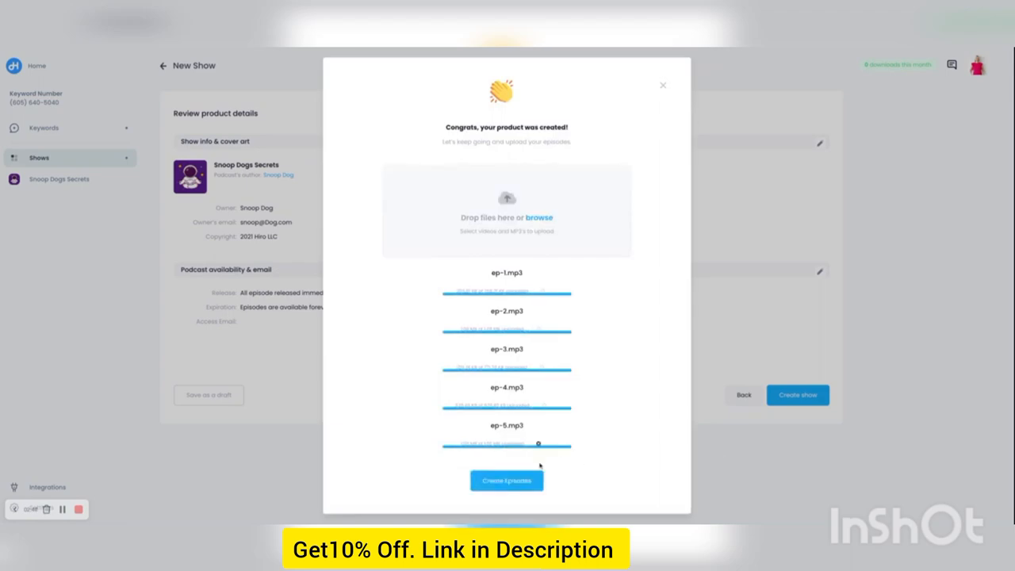
- Turn the uploaded files into published episodes and scroll the show's Overview page
click(506, 479)
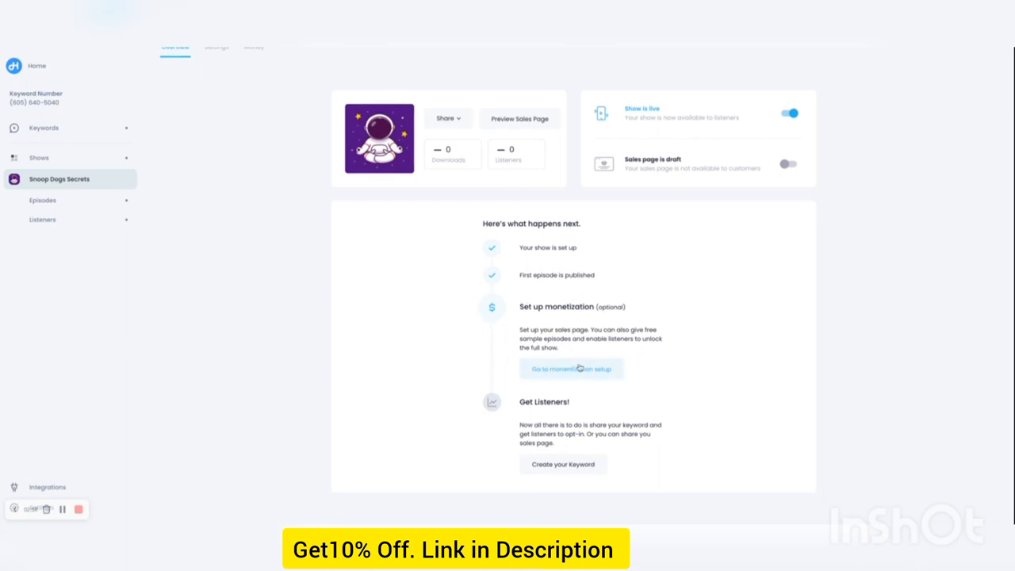
mouse_move(578, 369)
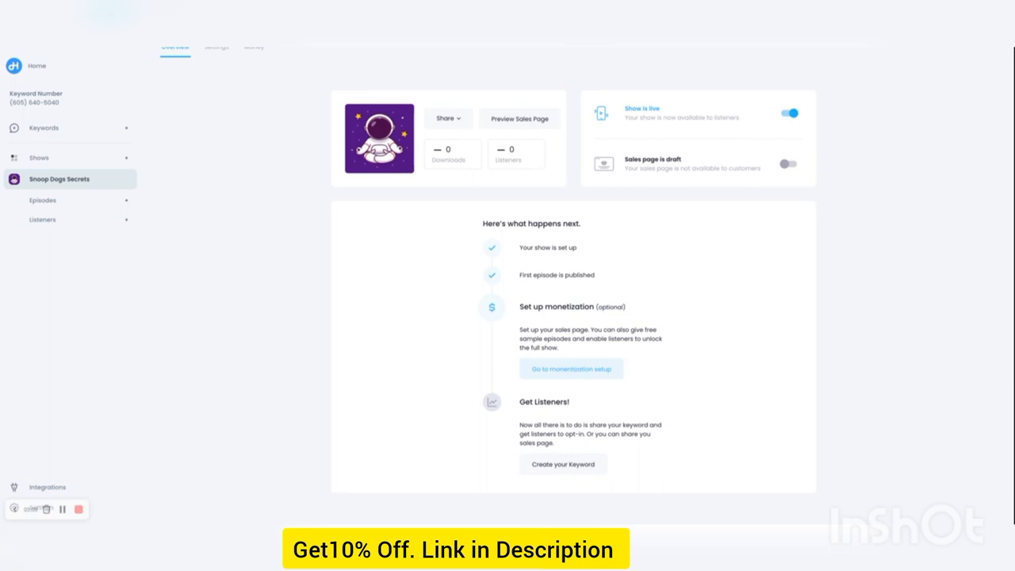
scroll(down, 3)
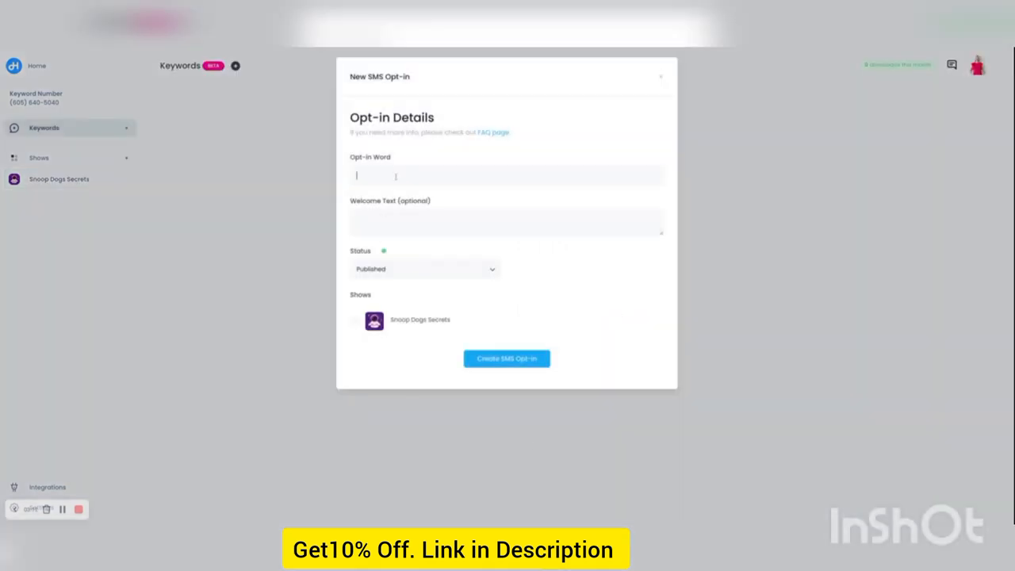
- Create SMS opt-in keyword SNOOPY linked to the Snoop Dogs Secrets show
text(SNOOP)
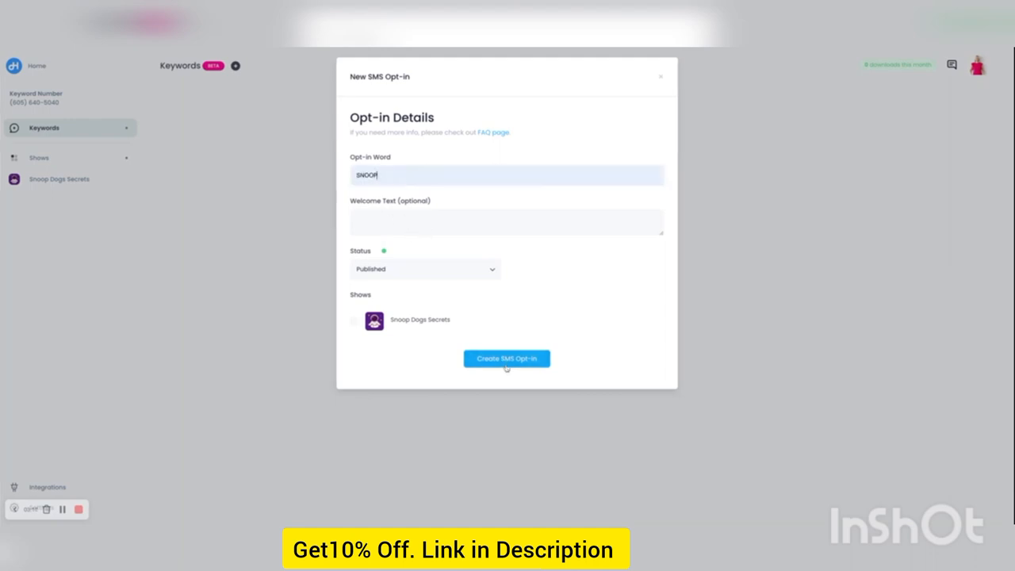
click(354, 320)
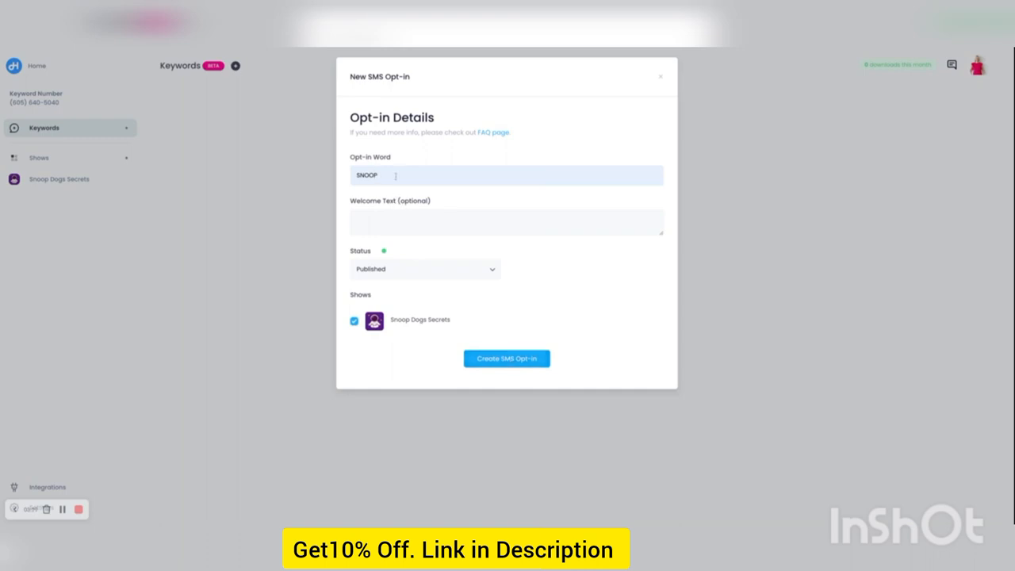
text(Y)
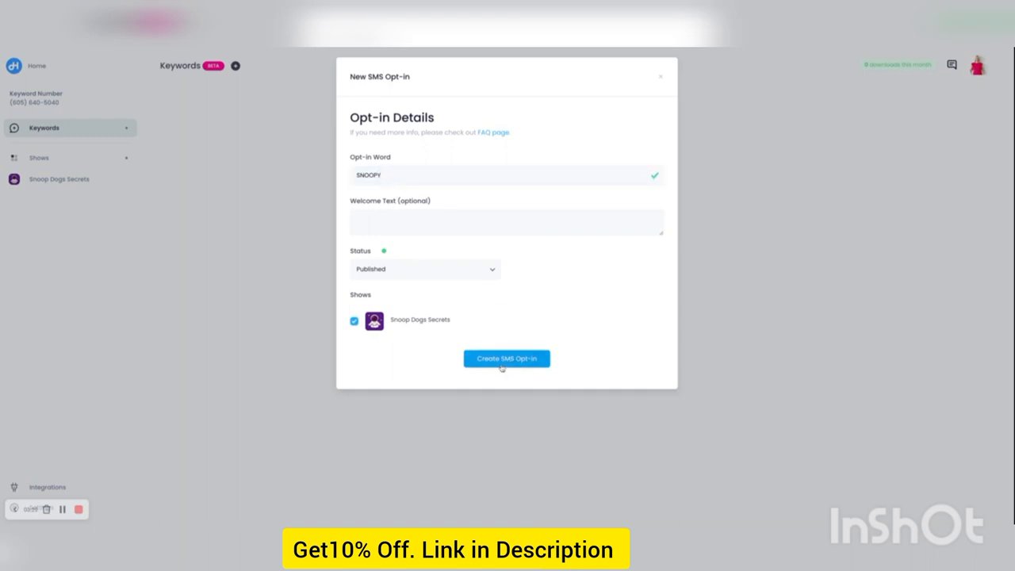
click(507, 358)
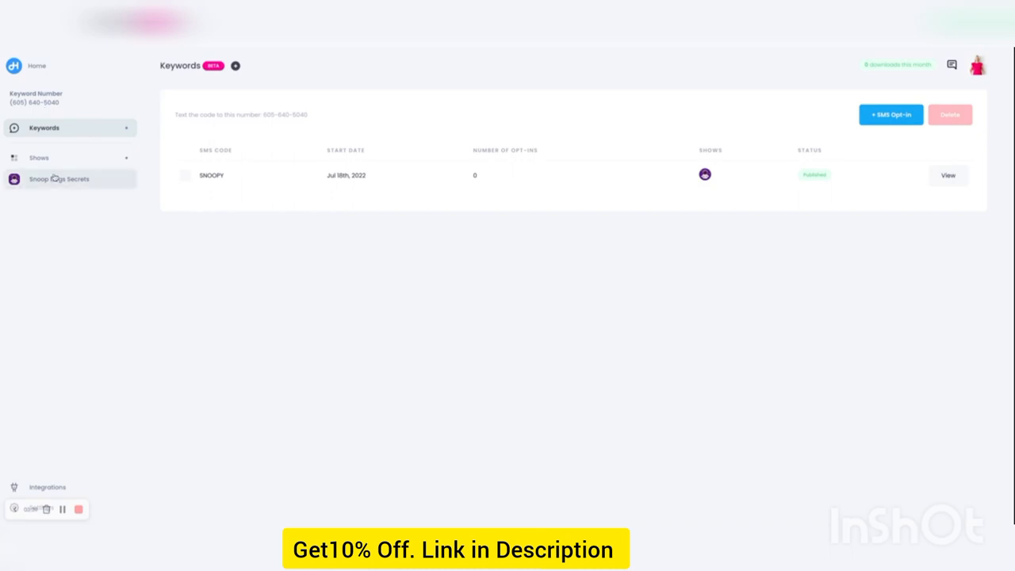
- Set Snoop Dogs Secrets to Free pricing on its Money tab, then scroll to Sales Page
click(60, 178)
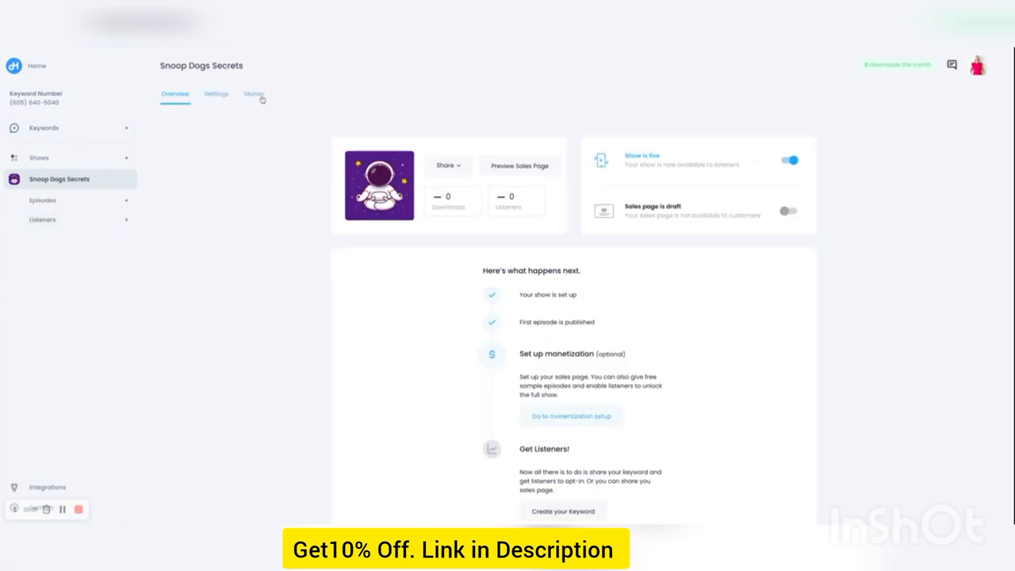
click(254, 93)
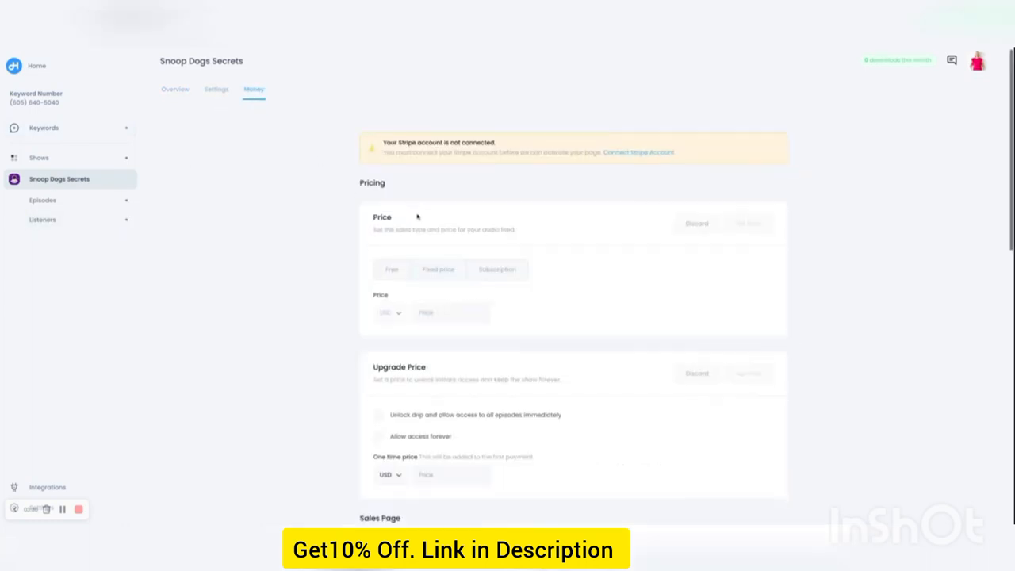
scroll(down, 3)
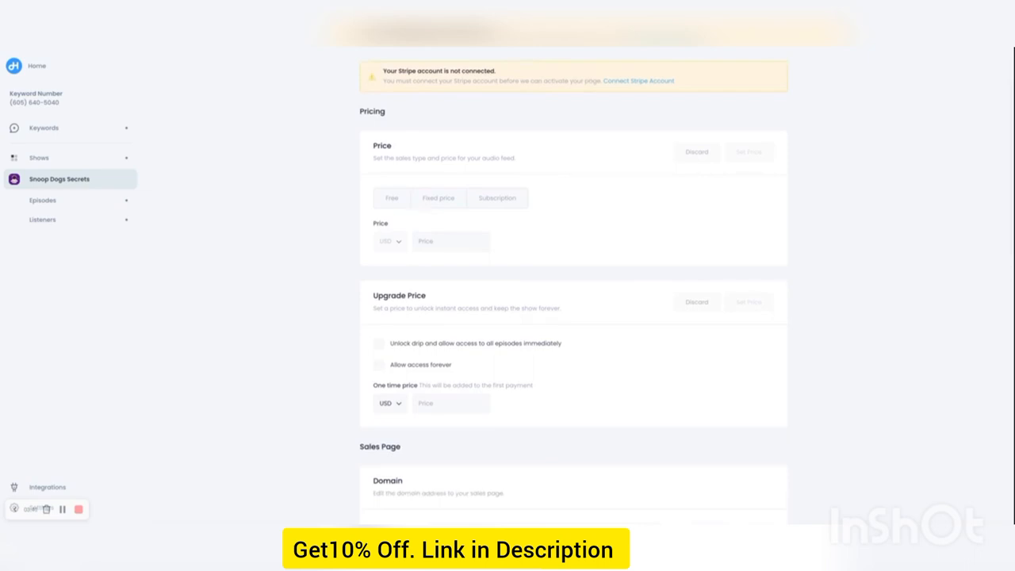
click(391, 198)
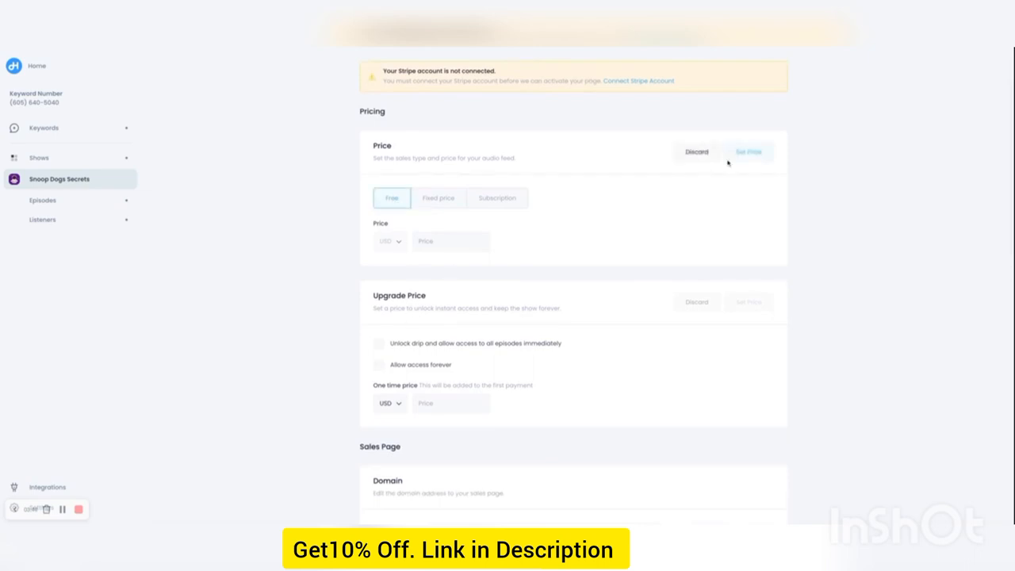
click(747, 151)
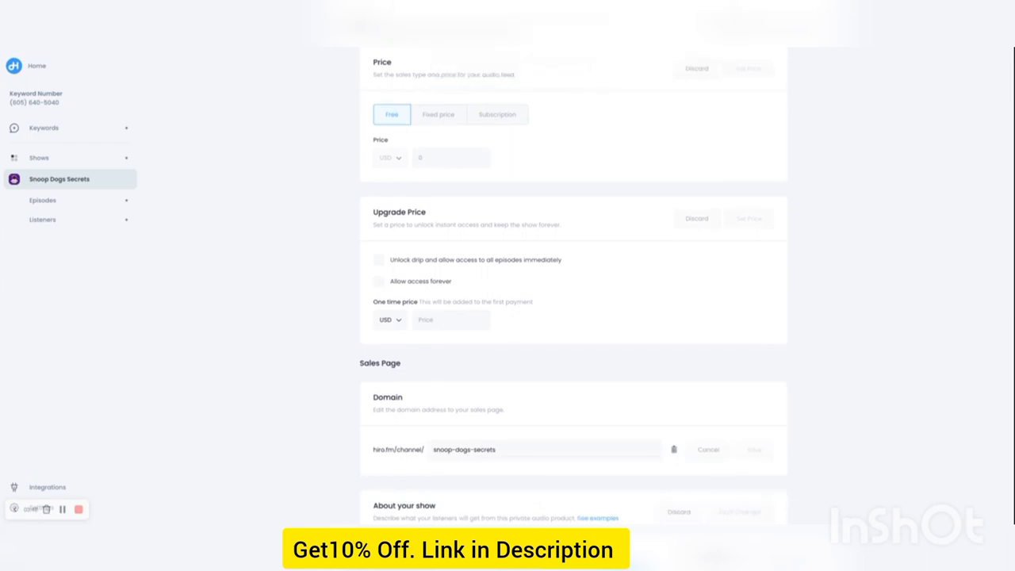
scroll(down, 3)
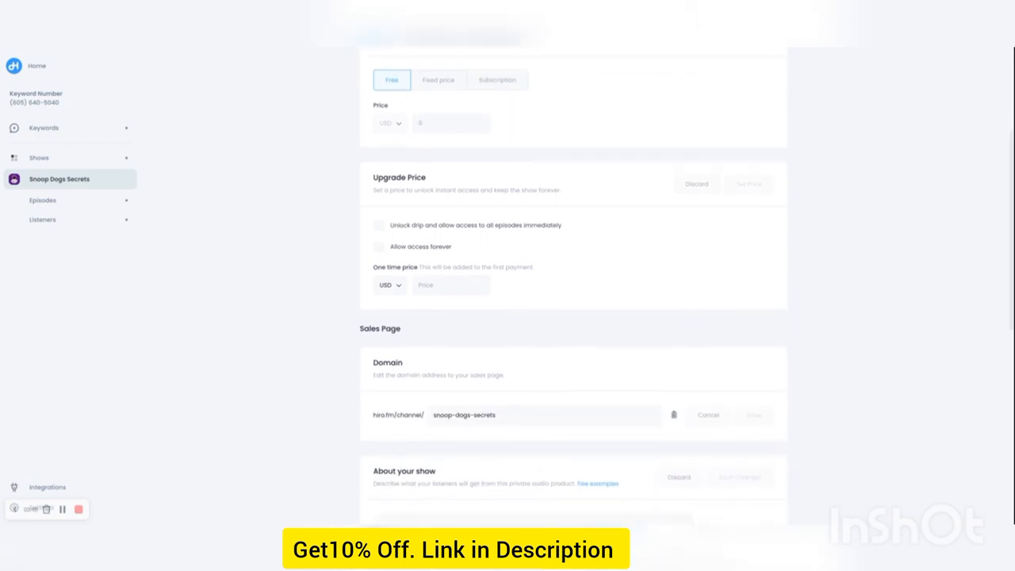
scroll(down, 3)
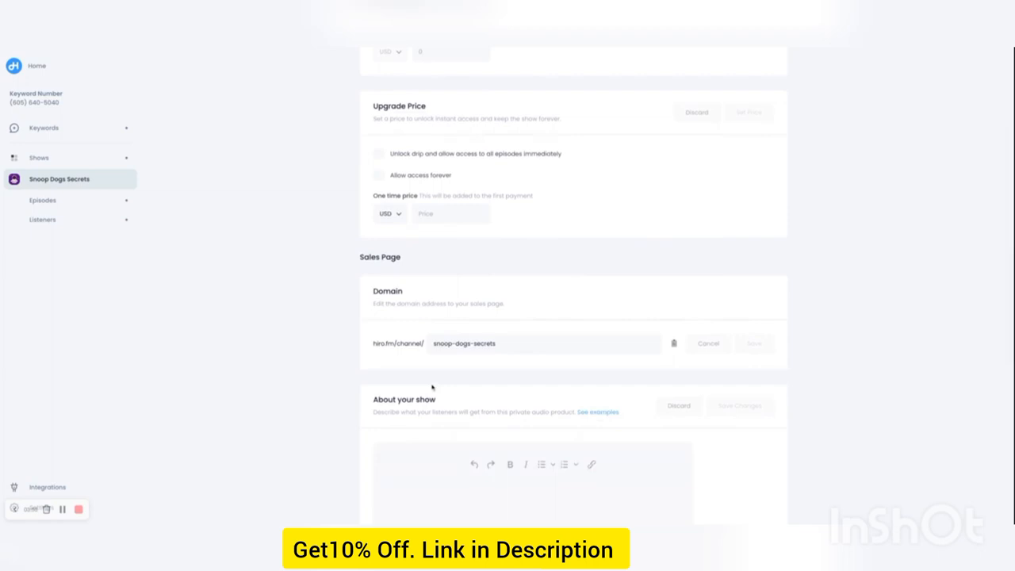
scroll(down, 3)
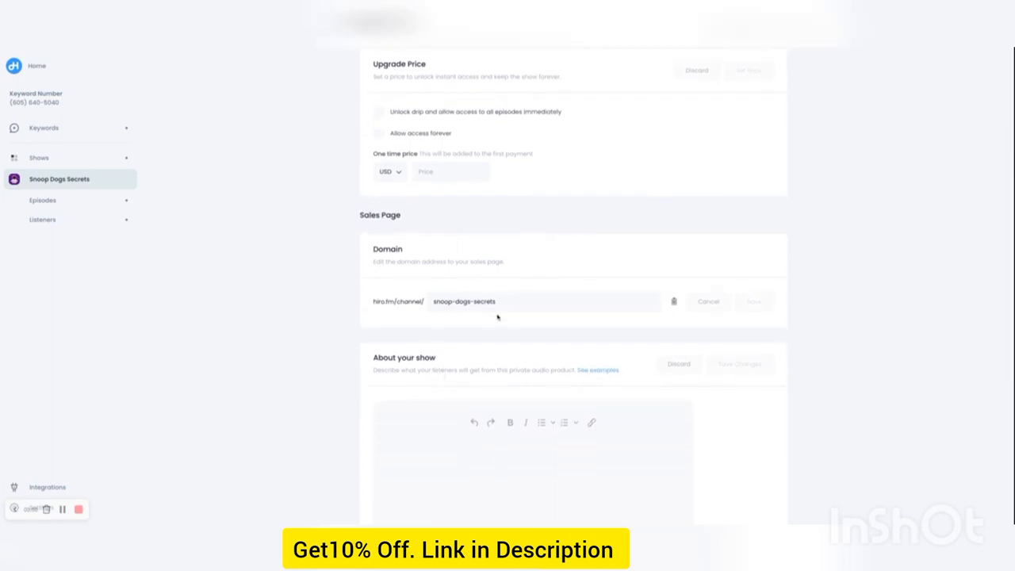
scroll(down, 3)
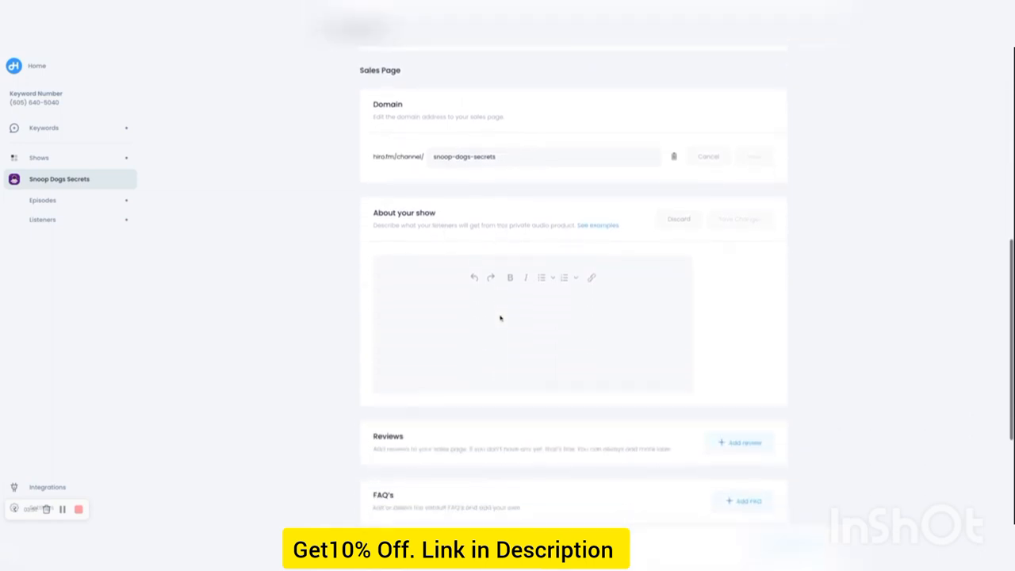
- Fill About your show with an example description and save the sales page
click(597, 225)
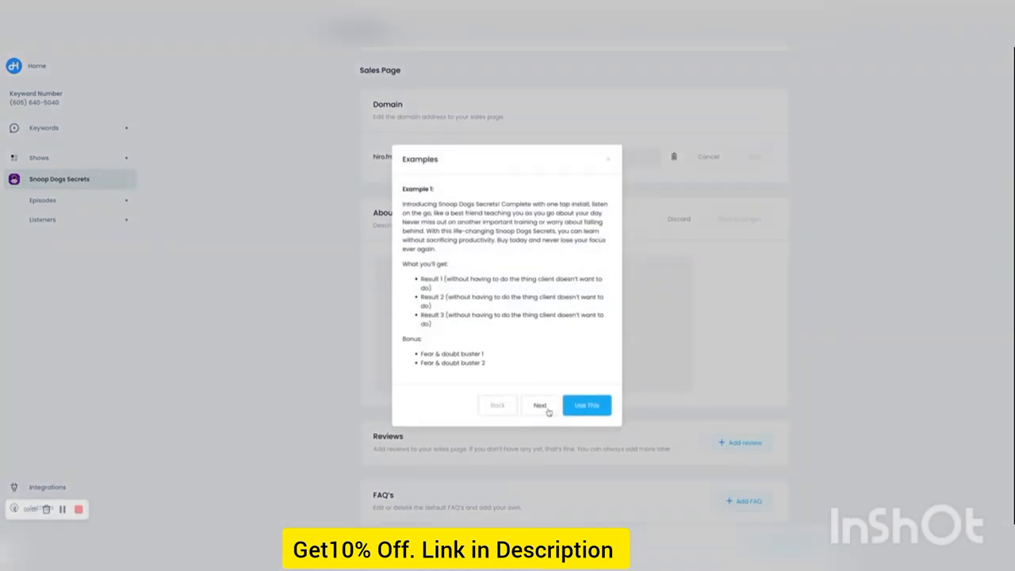
click(587, 405)
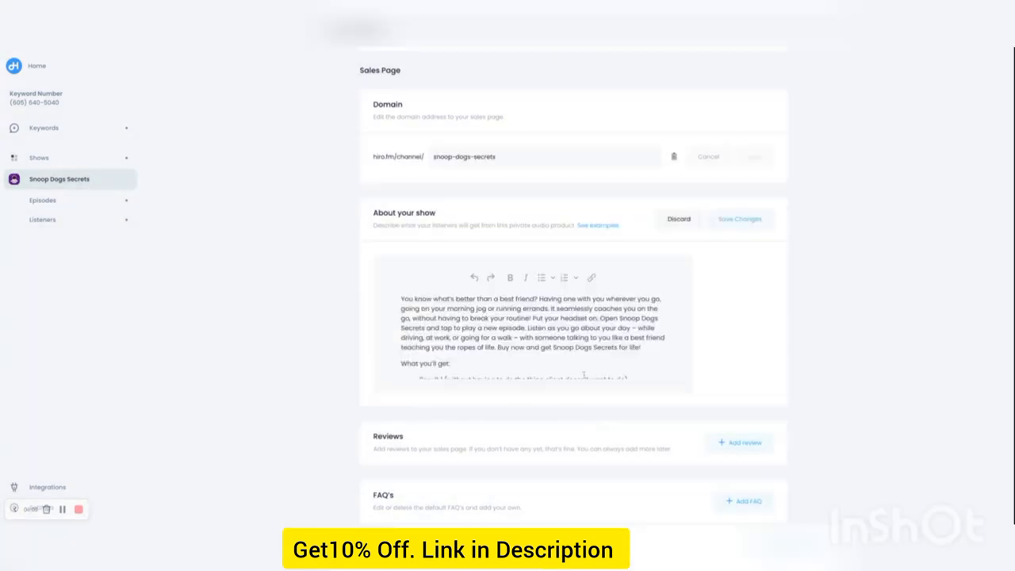
click(738, 218)
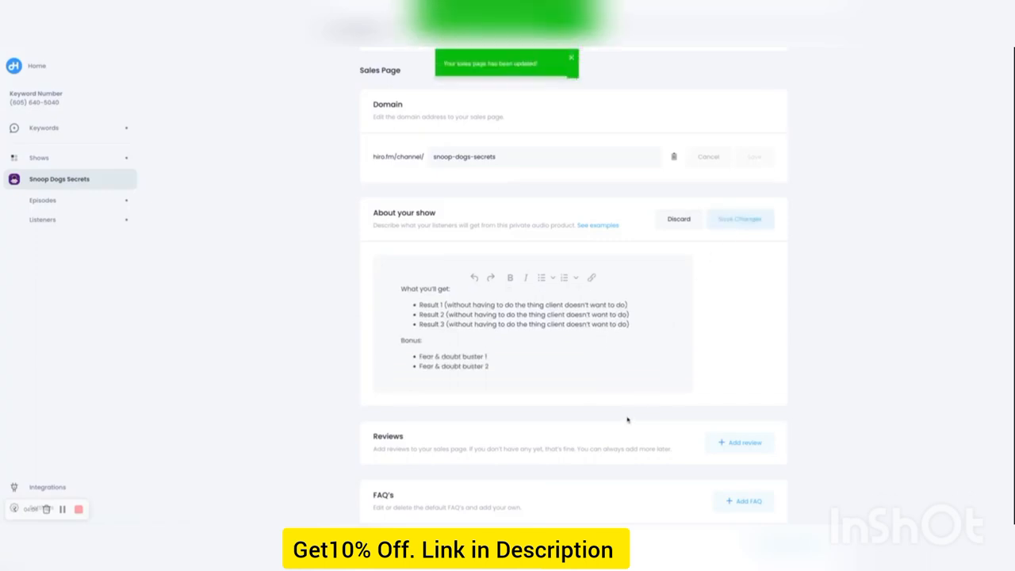
scroll(down, 3)
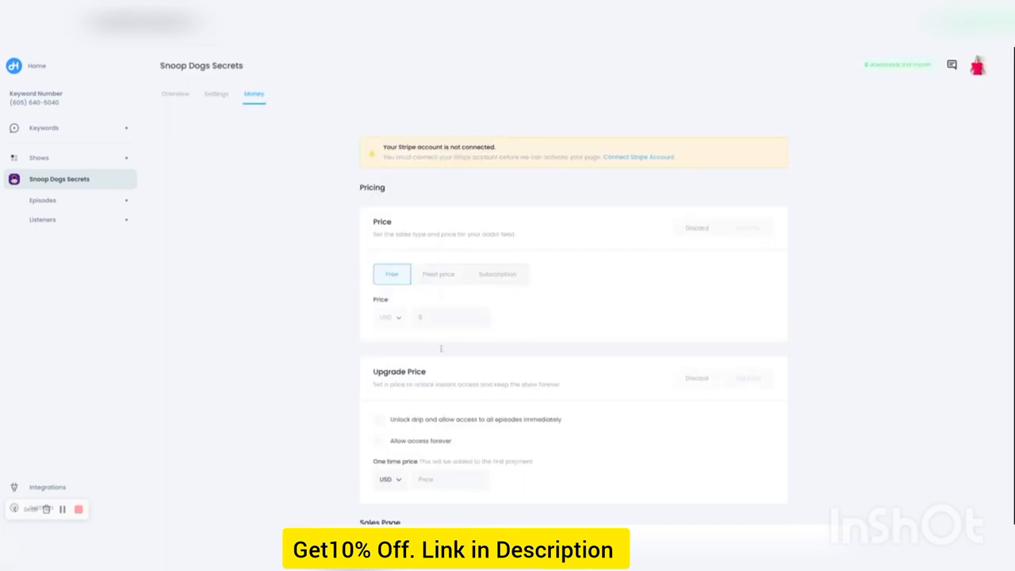
- Switch the Snoop Dogs Secrets sales page from draft to live on the Overview tab
click(175, 94)
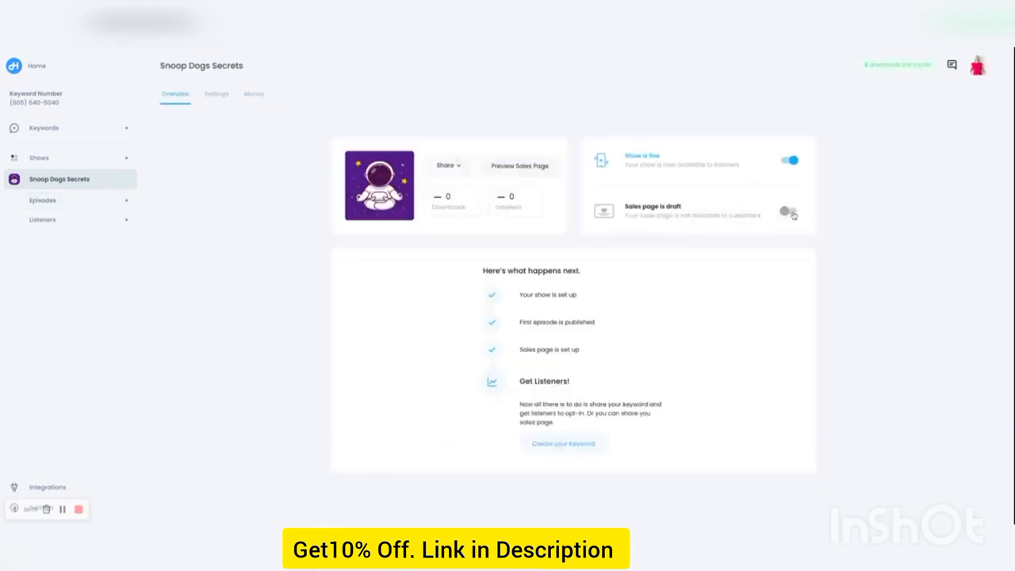
click(788, 211)
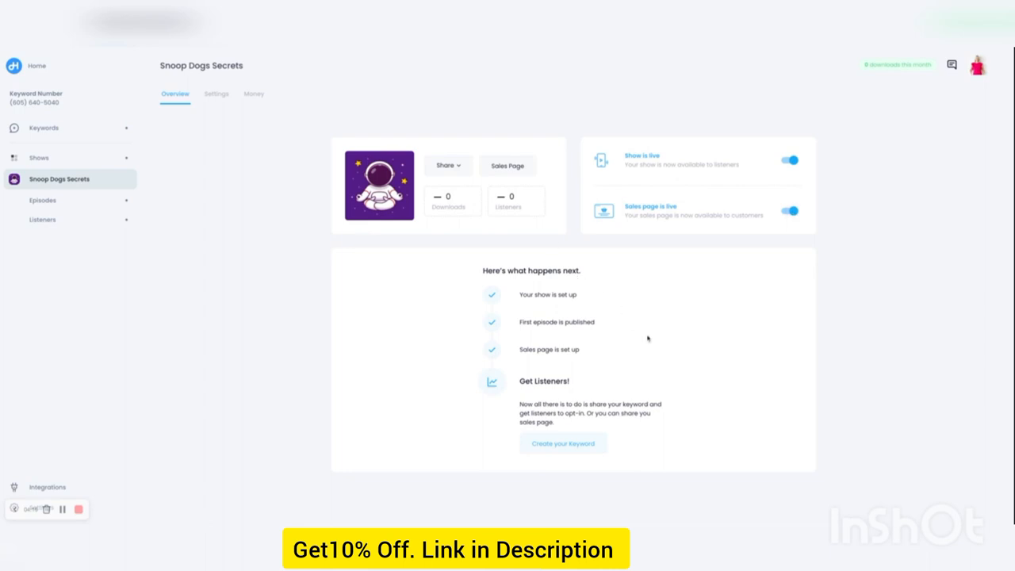
mouse_move(648, 338)
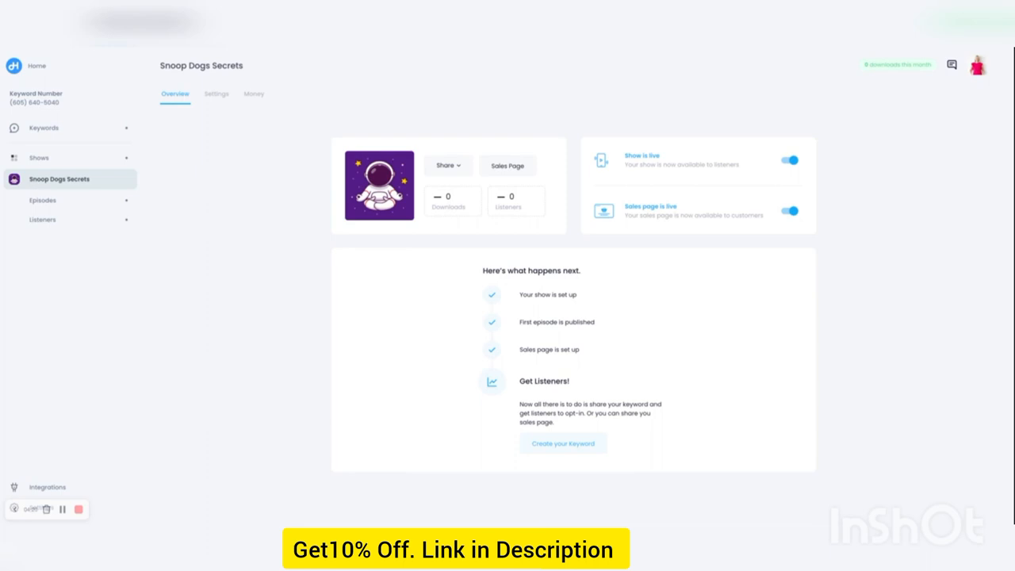
mouse_move(78, 510)
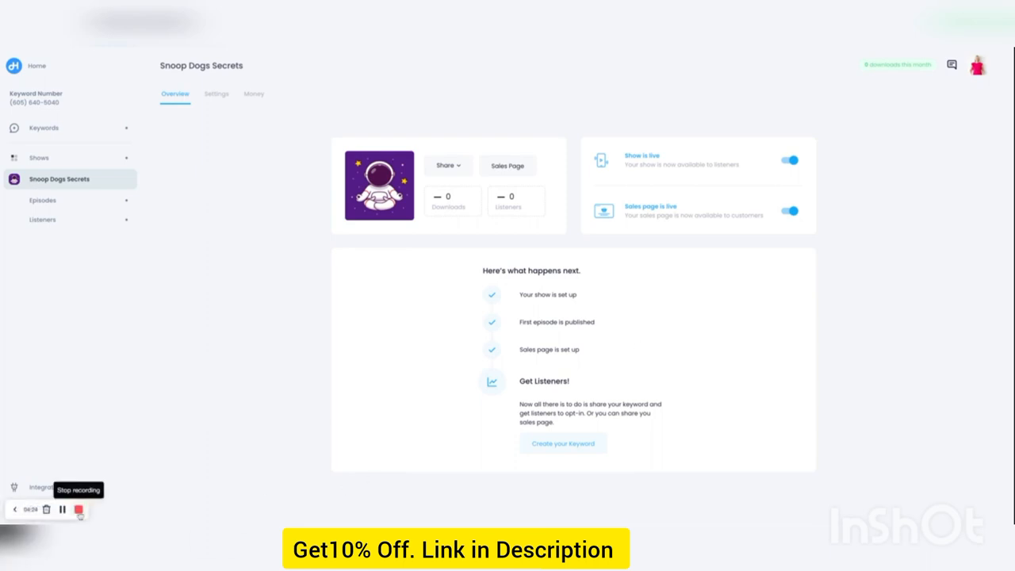